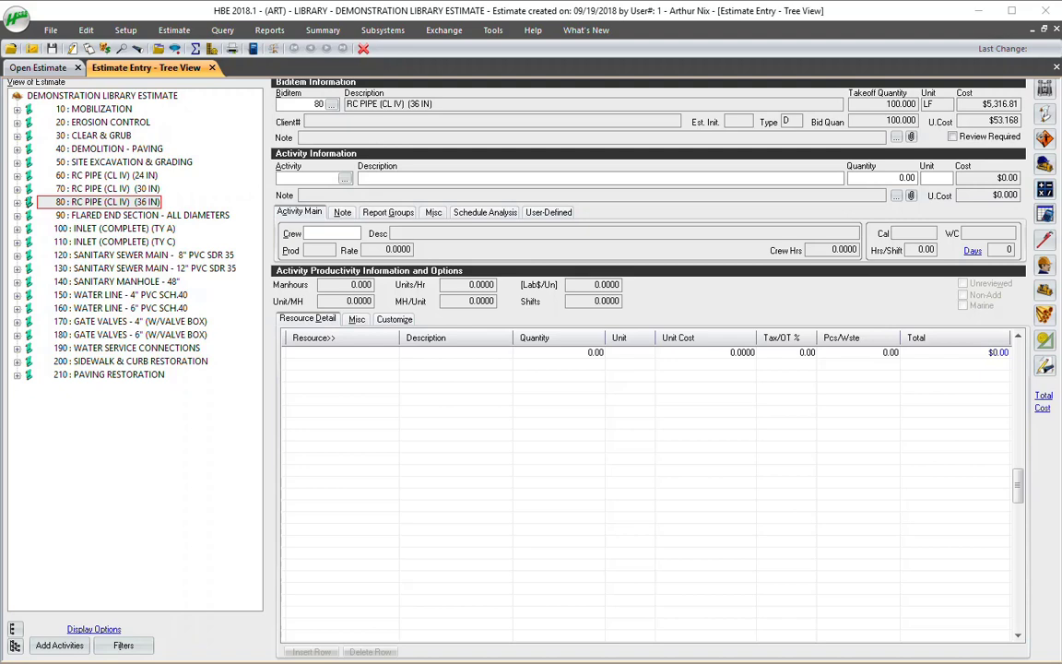
{"action": "mouse_move", "coordinate": [126, 30]}
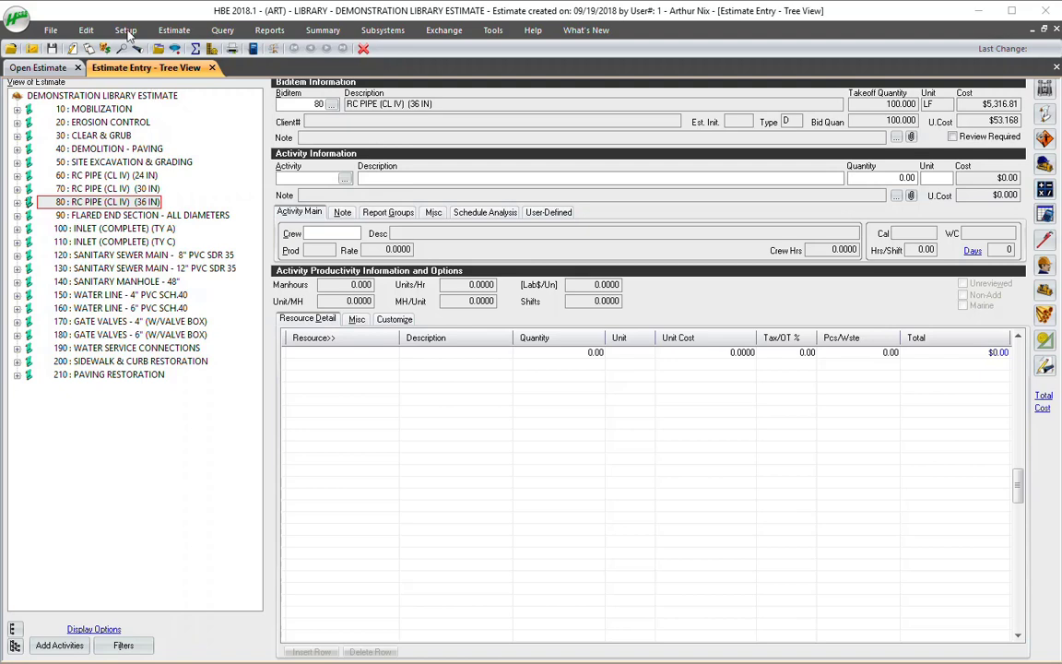
Step: Bring up the estimate's setup options on the ribbon
{"action": "left_click", "coordinate": [125, 30]}
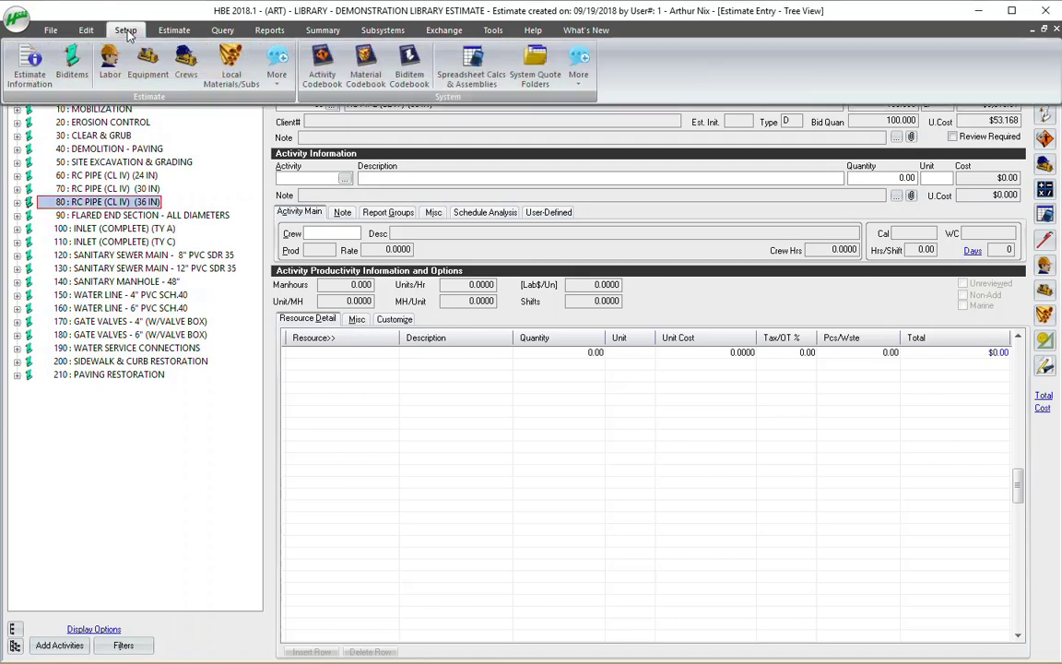
{"action": "mouse_move", "coordinate": [129, 34]}
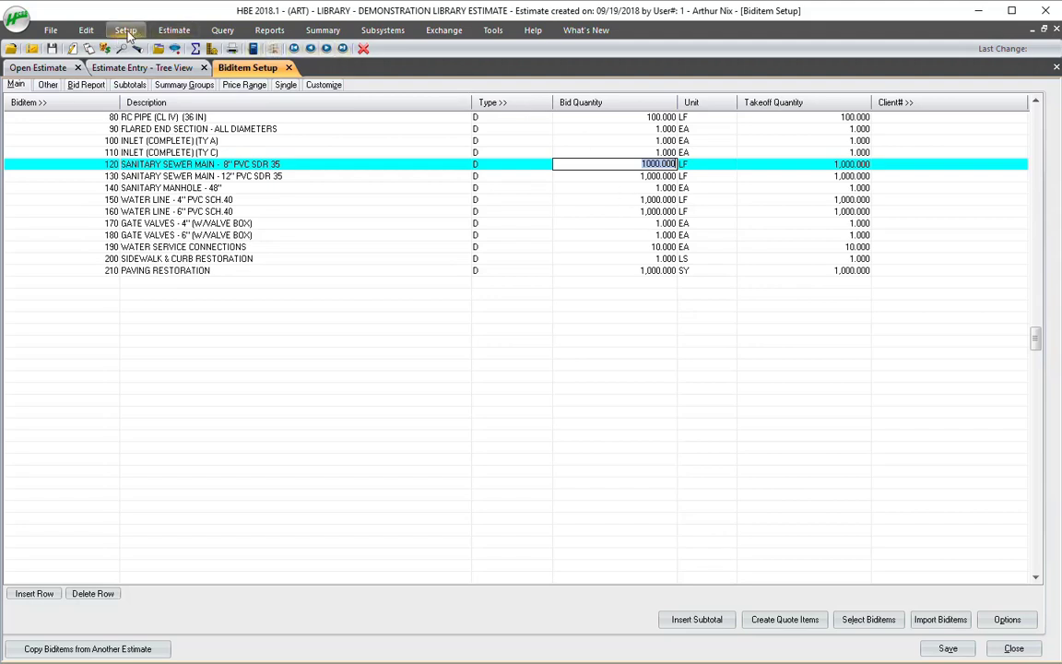
Step: Show the biditem codebook's low, average and high price list from Setup
{"action": "left_click", "coordinate": [125, 29]}
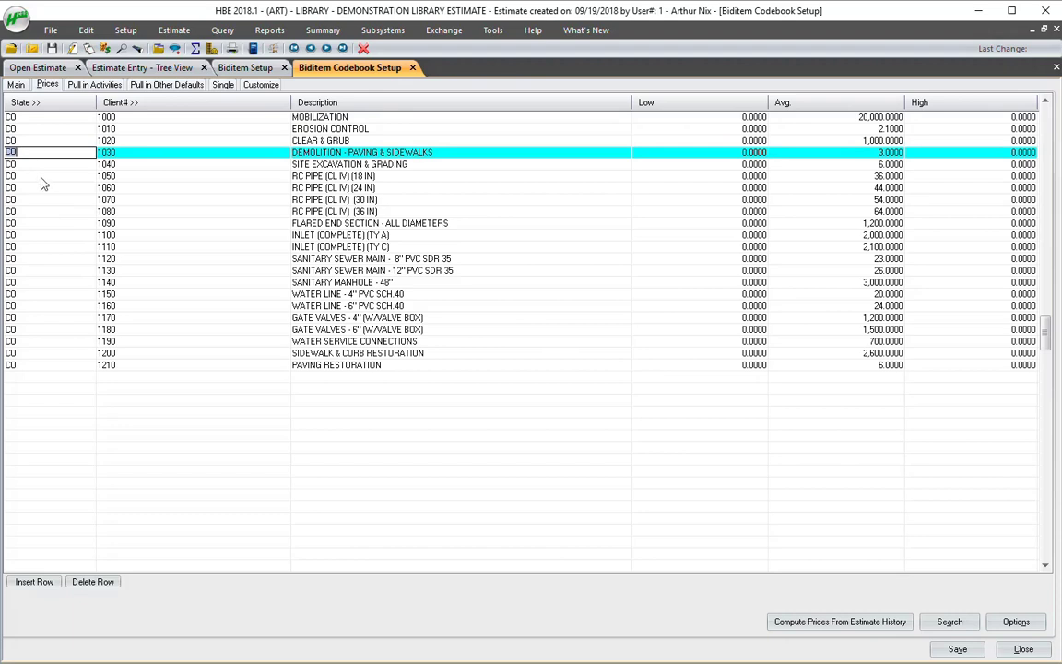
{"action": "mouse_move", "coordinate": [81, 171]}
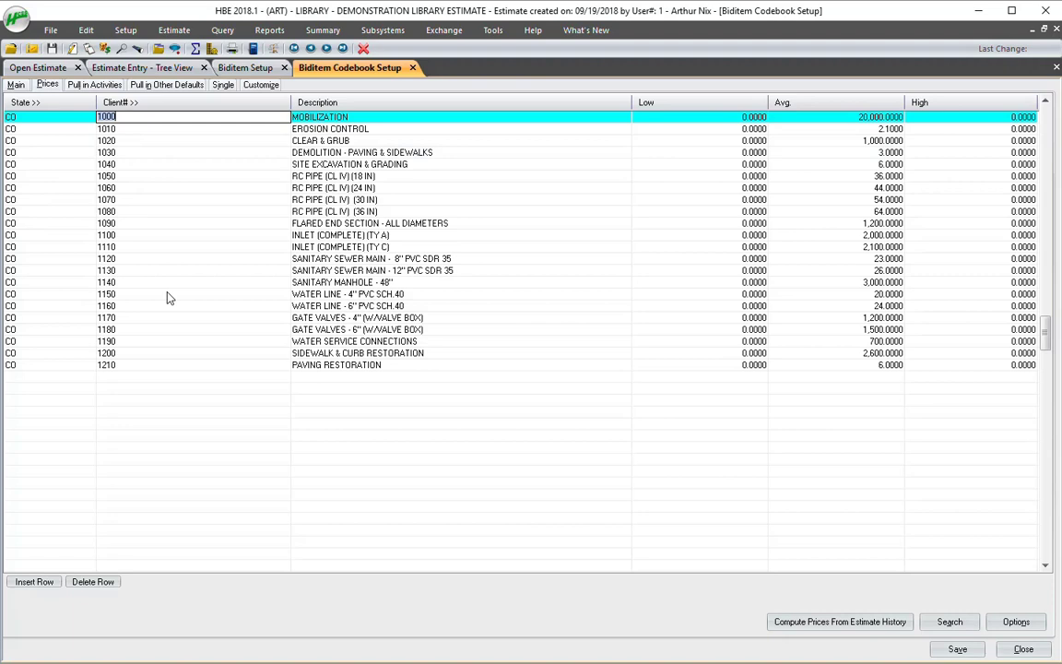
{"action": "mouse_move", "coordinate": [376, 302]}
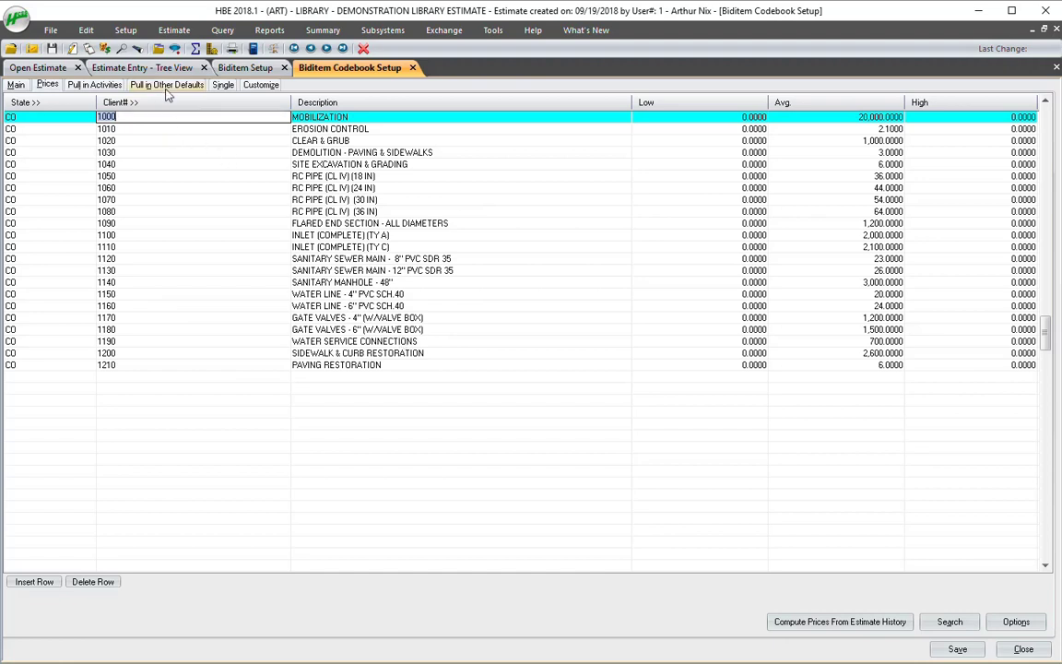
{"action": "left_click", "coordinate": [166, 85]}
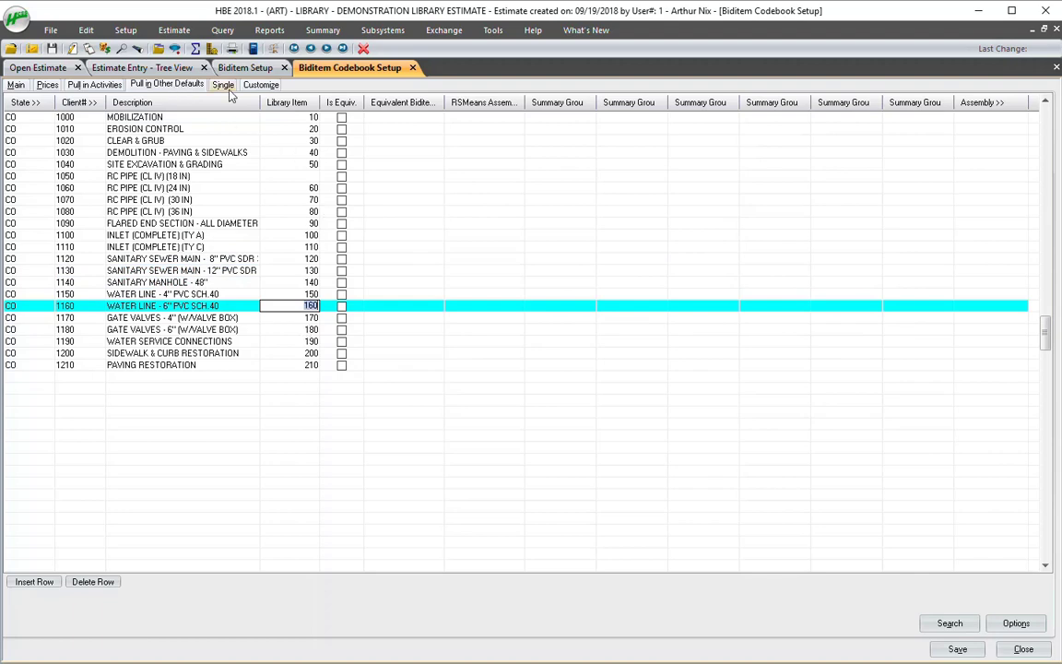
{"action": "left_click", "coordinate": [47, 85]}
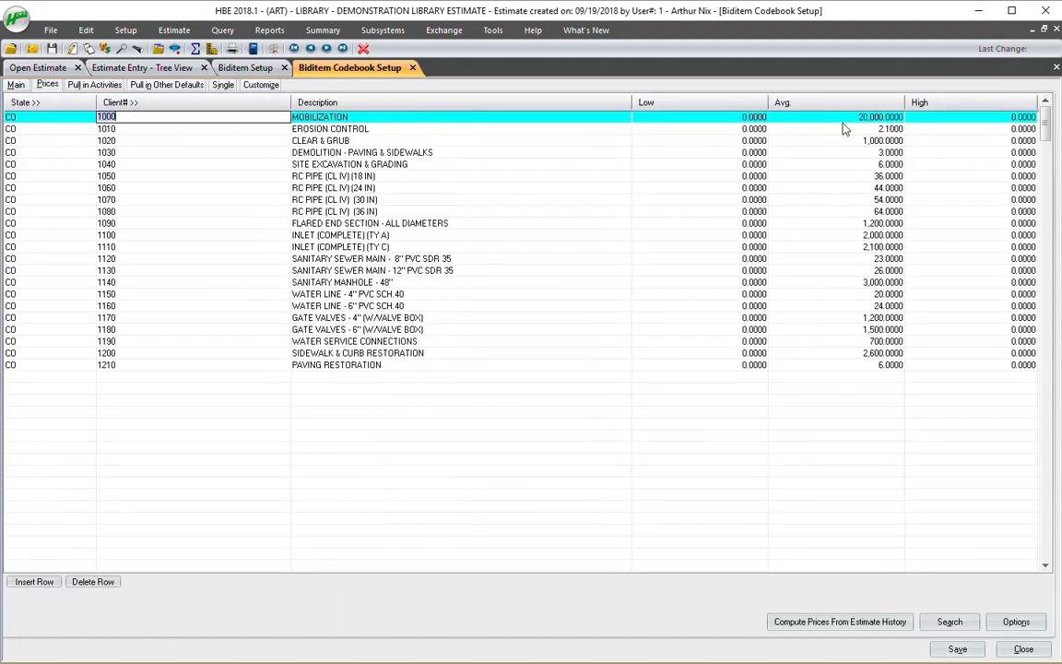
{"action": "mouse_move", "coordinate": [705, 146]}
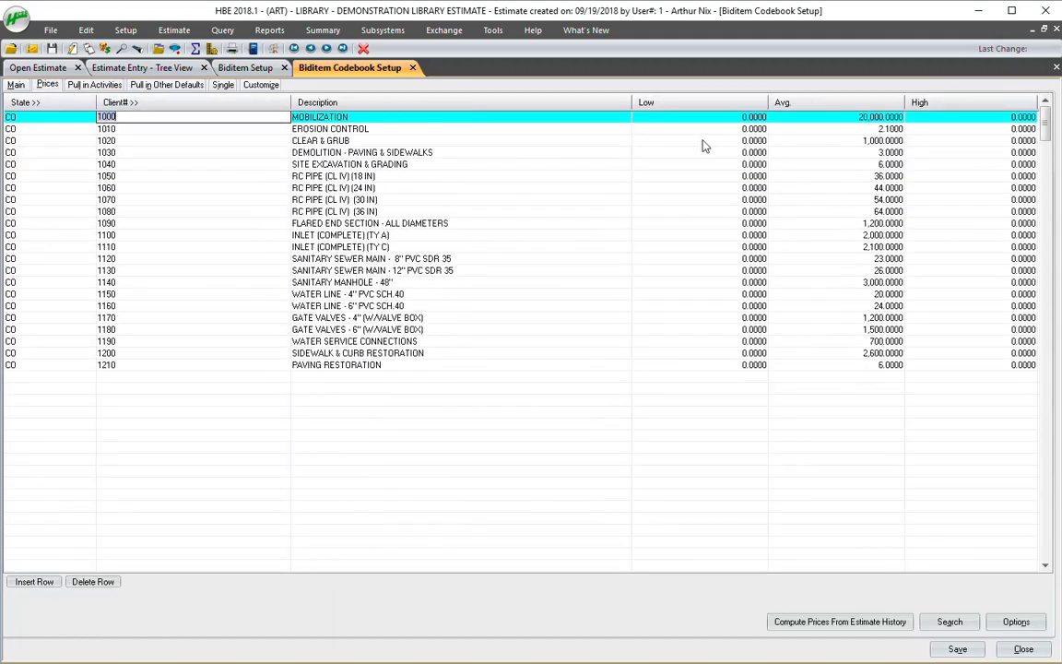
{"action": "mouse_move", "coordinate": [881, 155]}
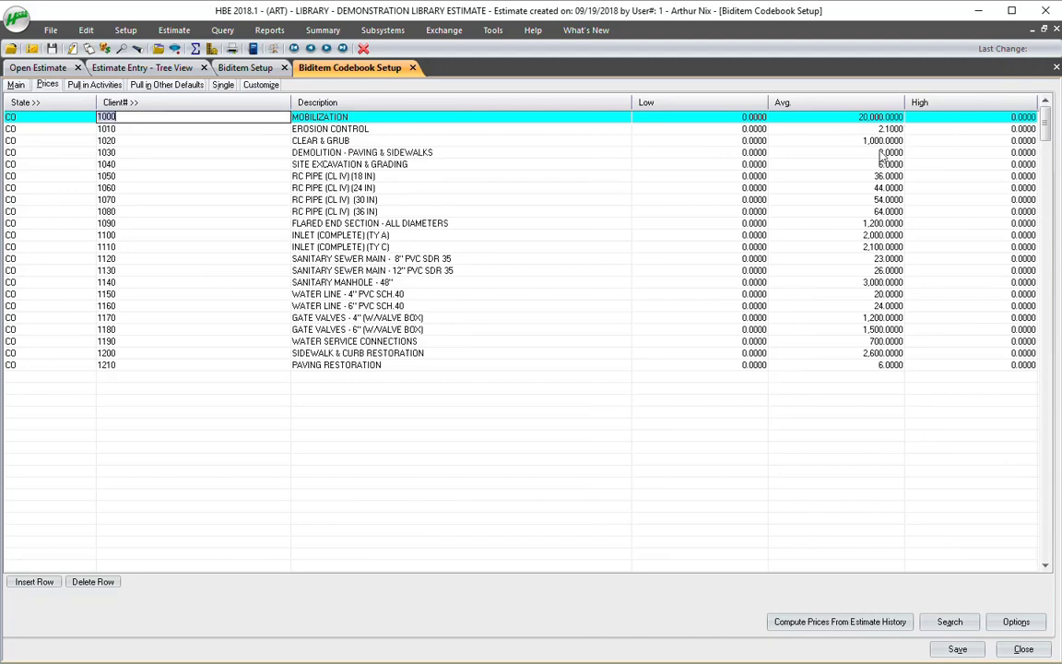
{"action": "left_click", "coordinate": [889, 151]}
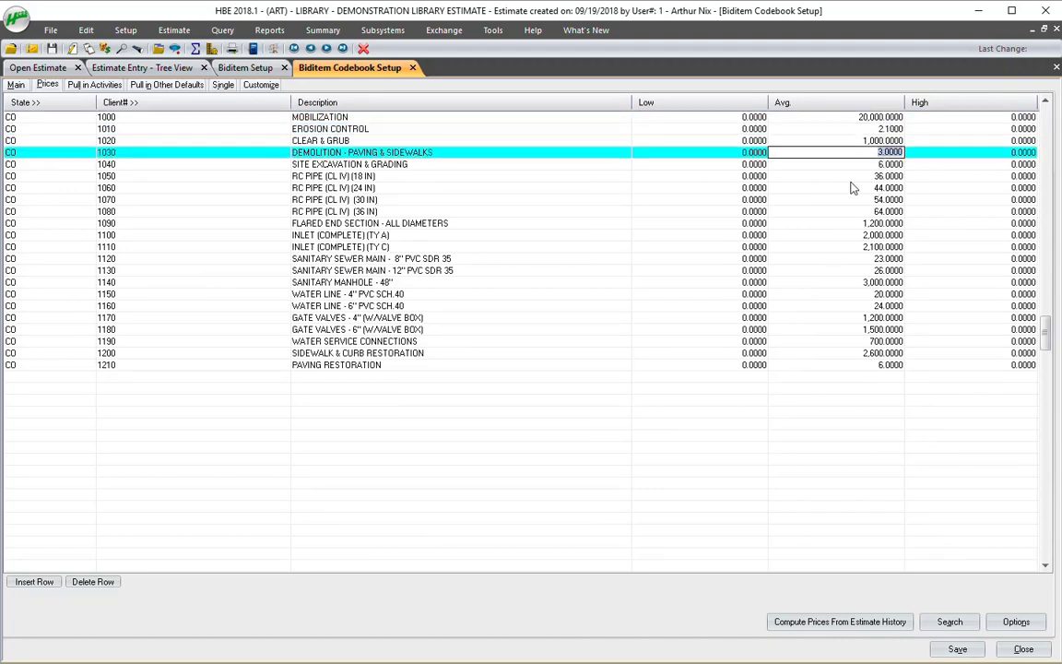
{"action": "mouse_move", "coordinate": [857, 387]}
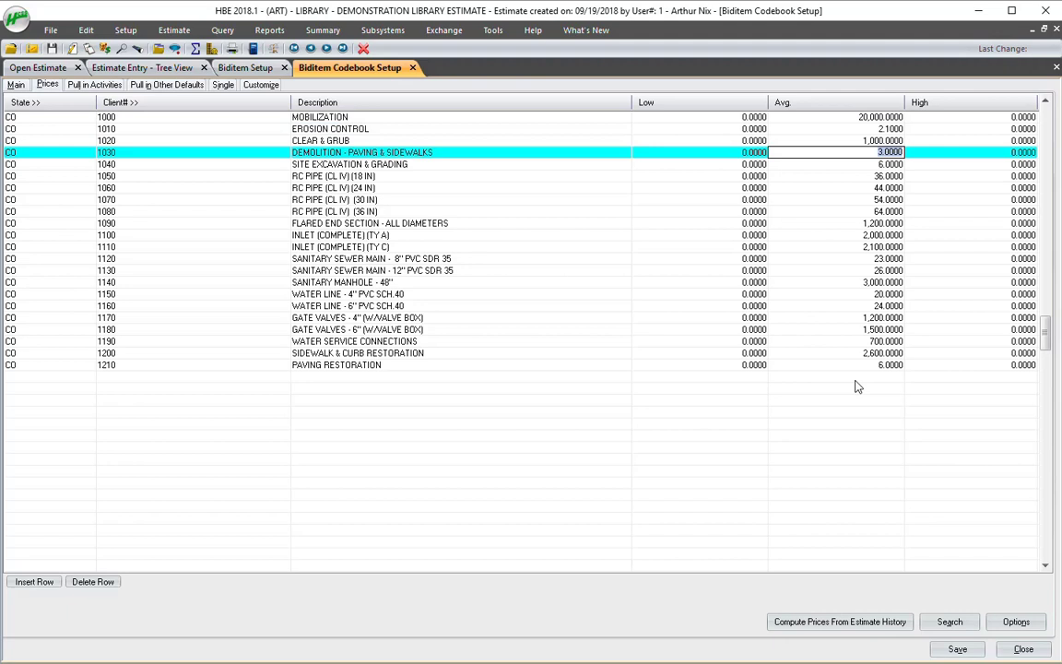
{"action": "mouse_move", "coordinate": [829, 395]}
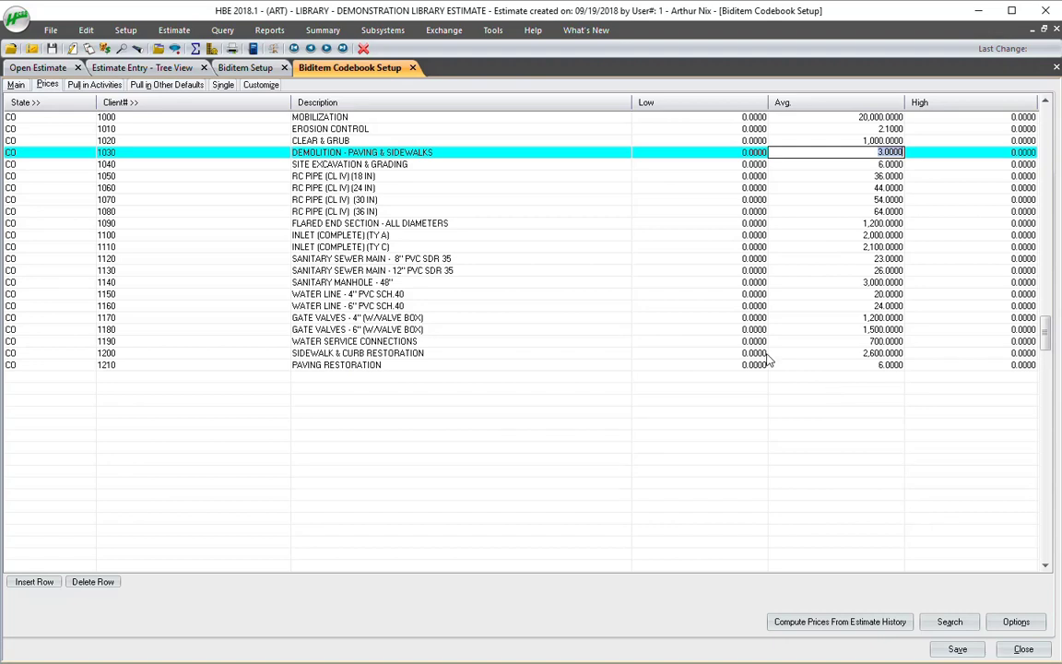
Step: Start a new estimate with code TESTDEMO
{"action": "left_click", "coordinate": [52, 30]}
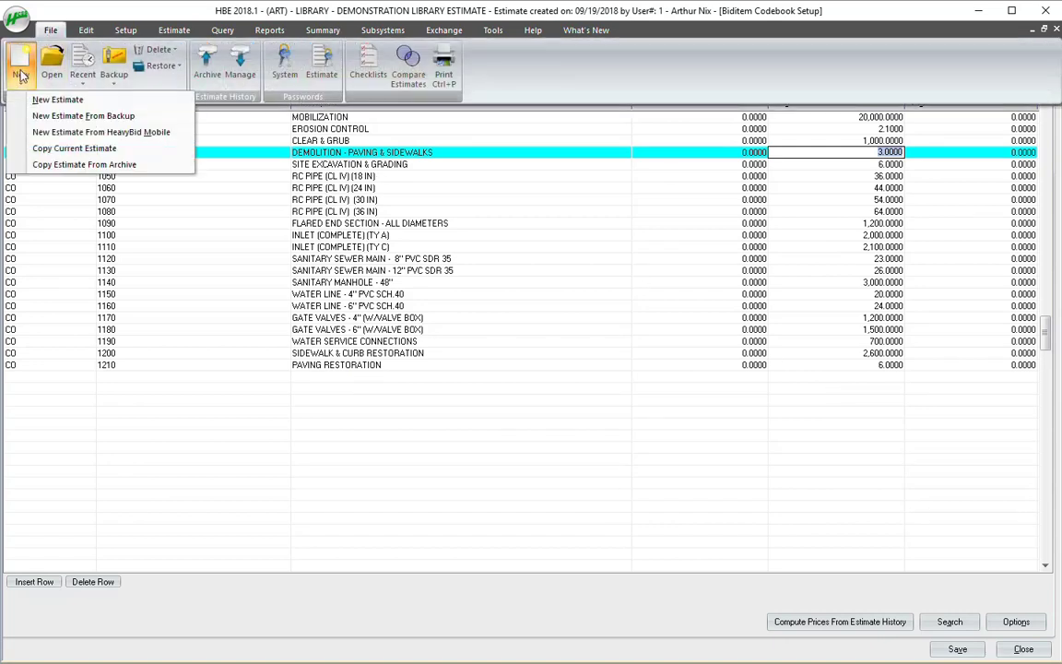
{"action": "left_click", "coordinate": [57, 99]}
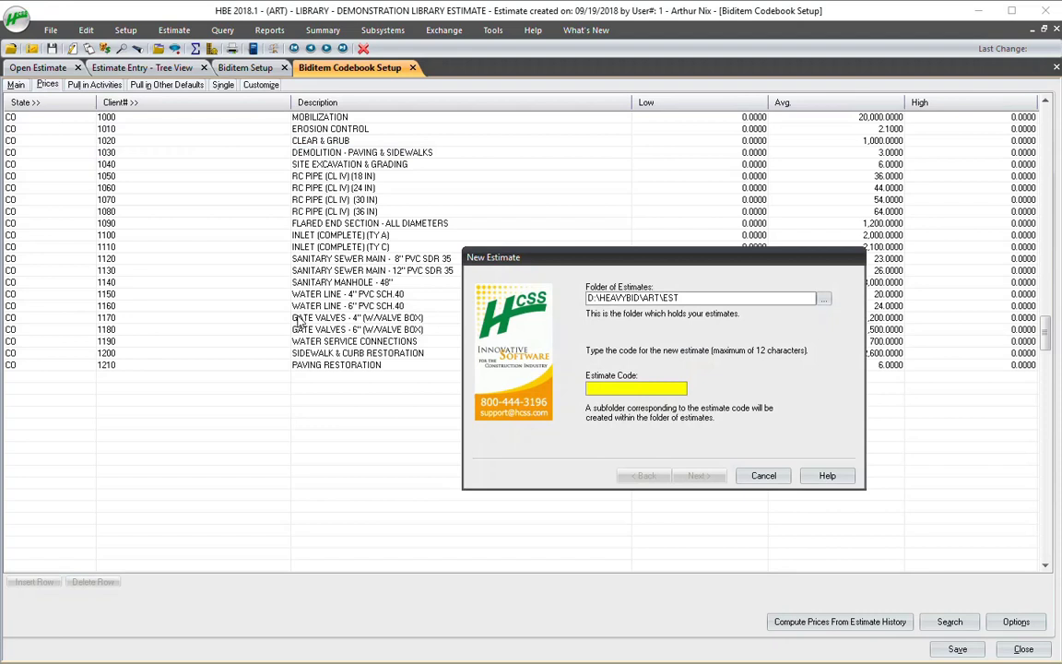
{"action": "type", "text": "TESTDEMO"}
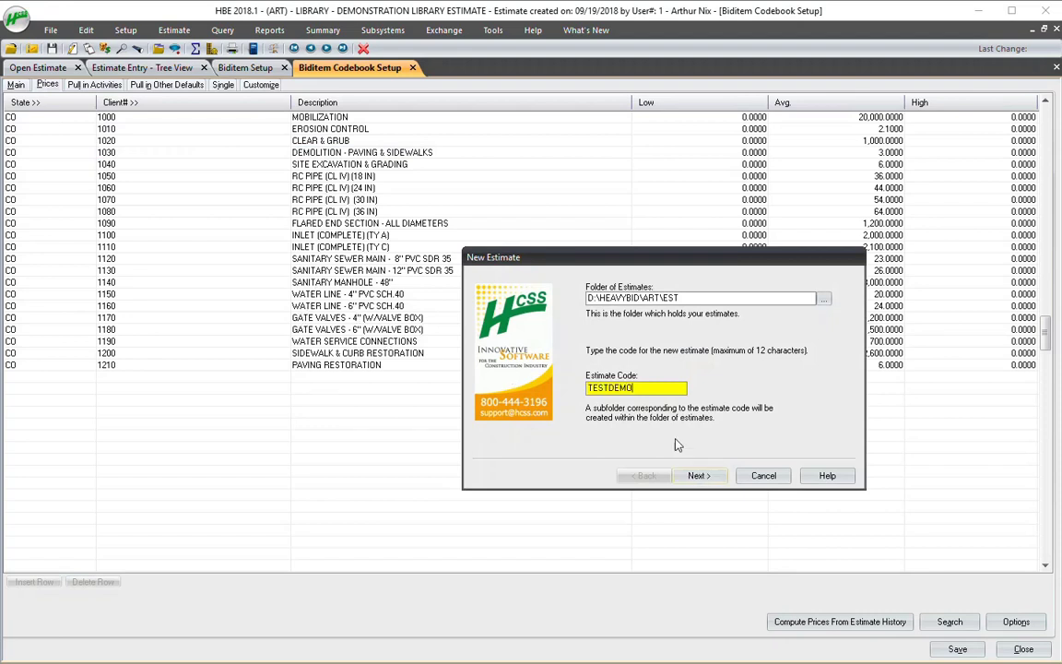
{"action": "left_click", "coordinate": [698, 476]}
{"action": "type", "text": "demo estimate"}
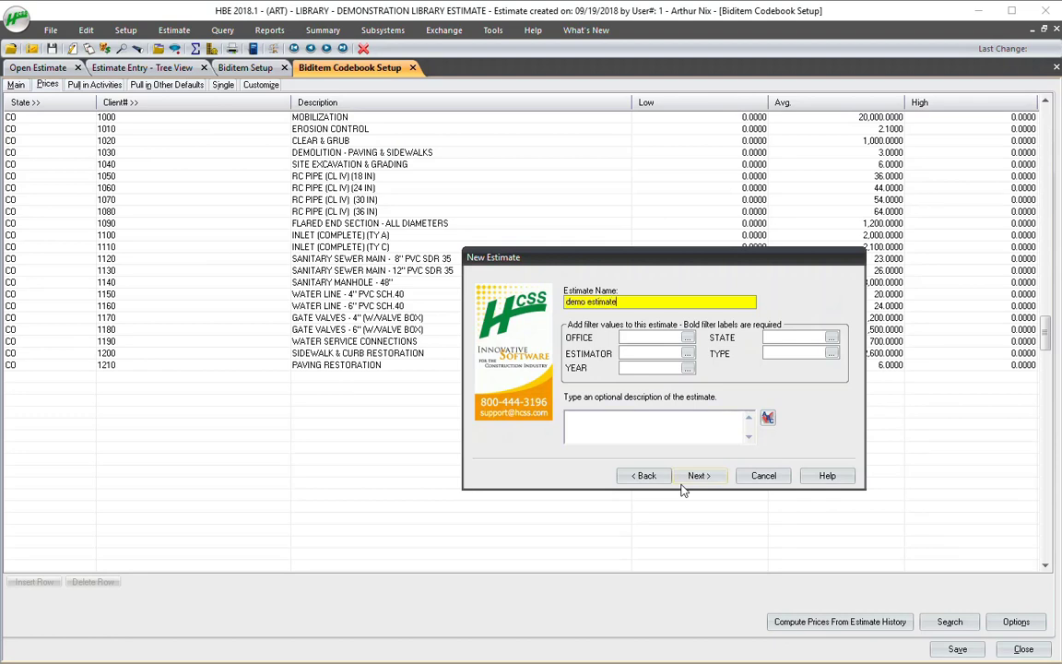
Step: Name it demo estimate and finish creating it from the master demo estimate
{"action": "left_click", "coordinate": [697, 475]}
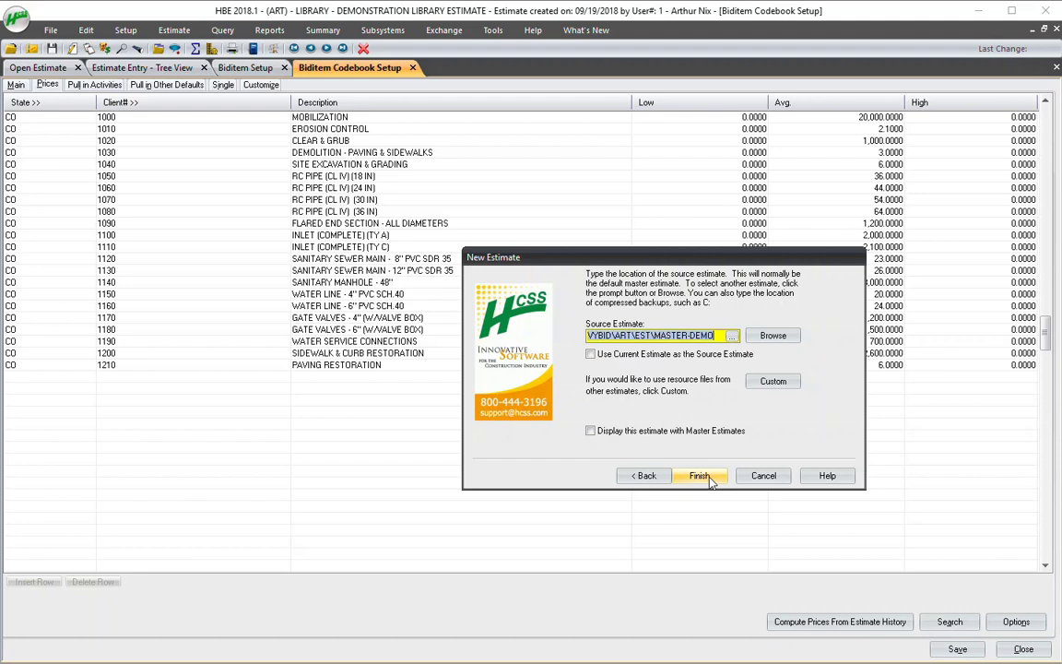
{"action": "left_click", "coordinate": [699, 476]}
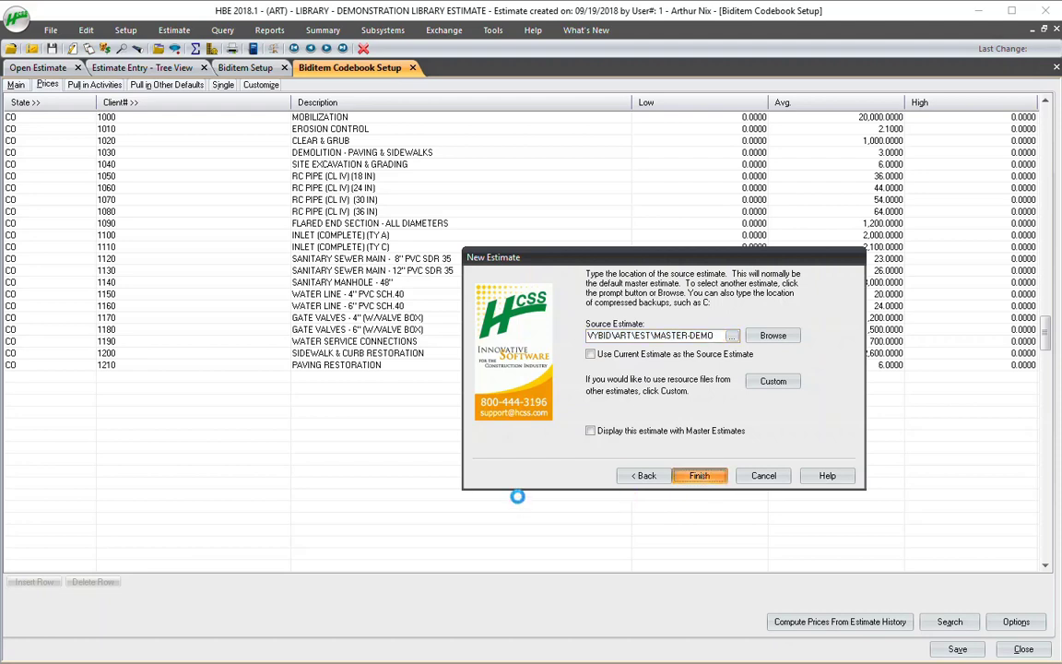
{"action": "left_click", "coordinate": [699, 476]}
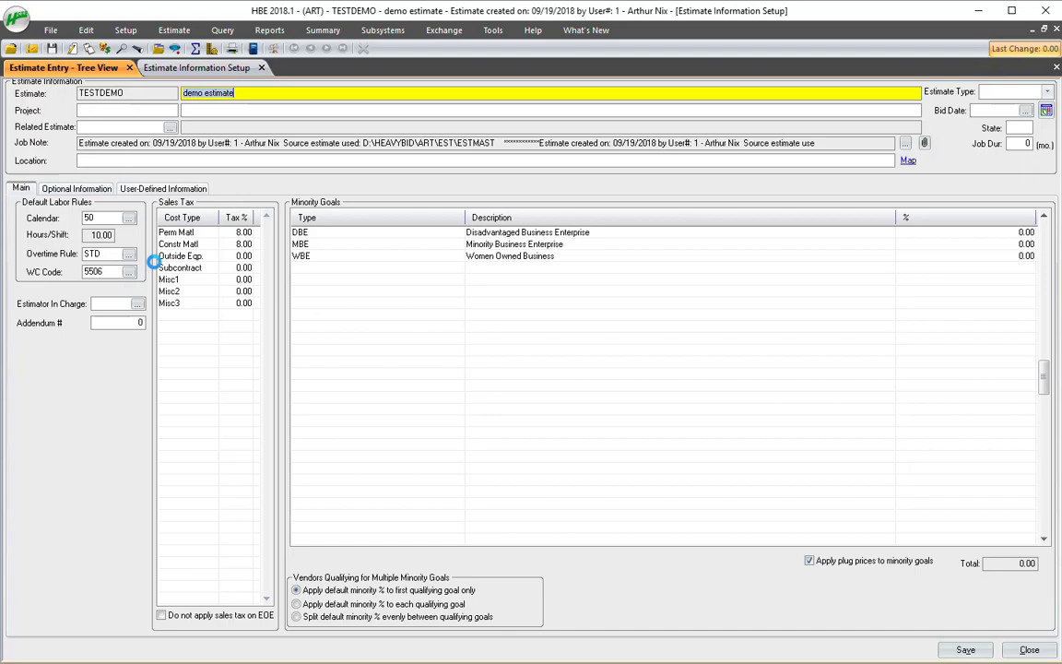
Step: Show the new TESTDEMO estimate's tree view and its empty biditem setup
{"action": "left_click", "coordinate": [63, 67]}
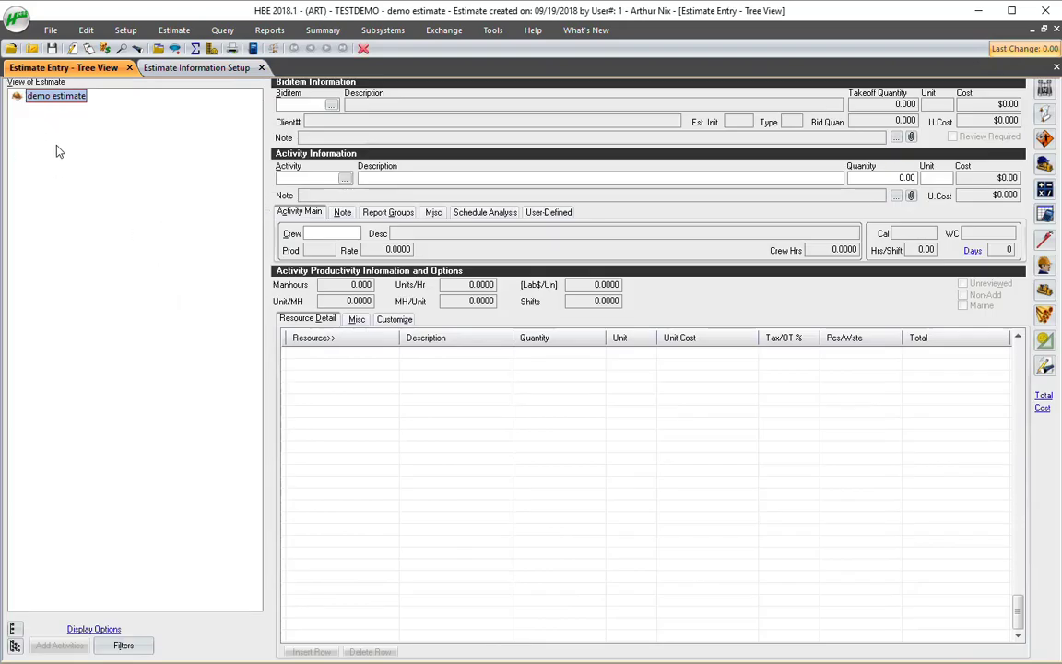
{"action": "mouse_move", "coordinate": [103, 255]}
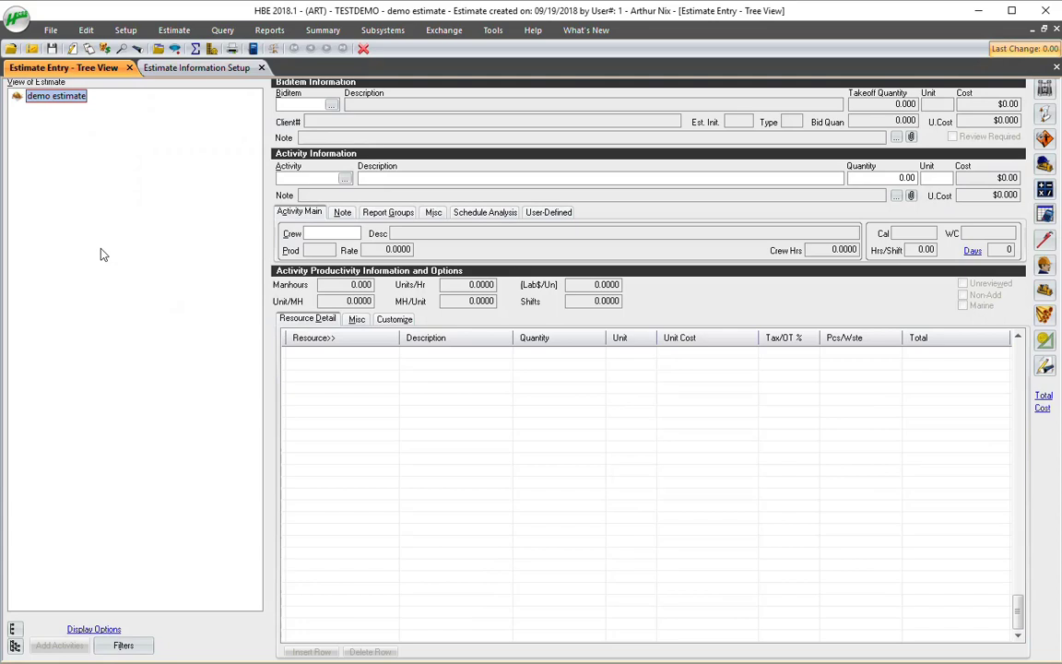
{"action": "left_click", "coordinate": [125, 29]}
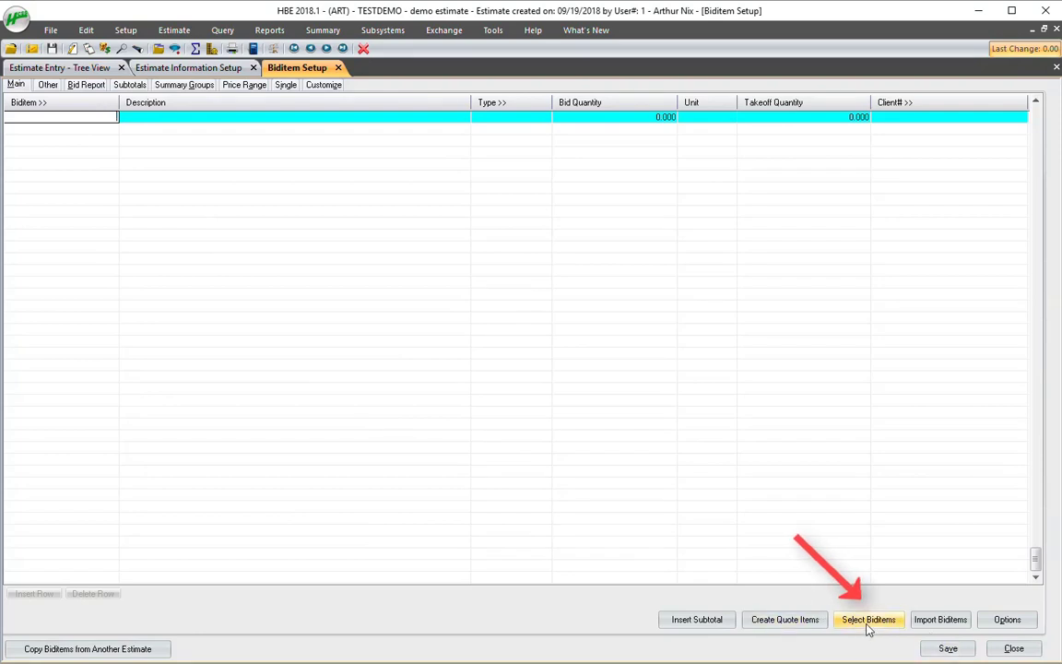
Step: Add Mobilization, Clear & Grub and Site Excavation & Grading from the codebook
{"action": "left_click", "coordinate": [867, 619]}
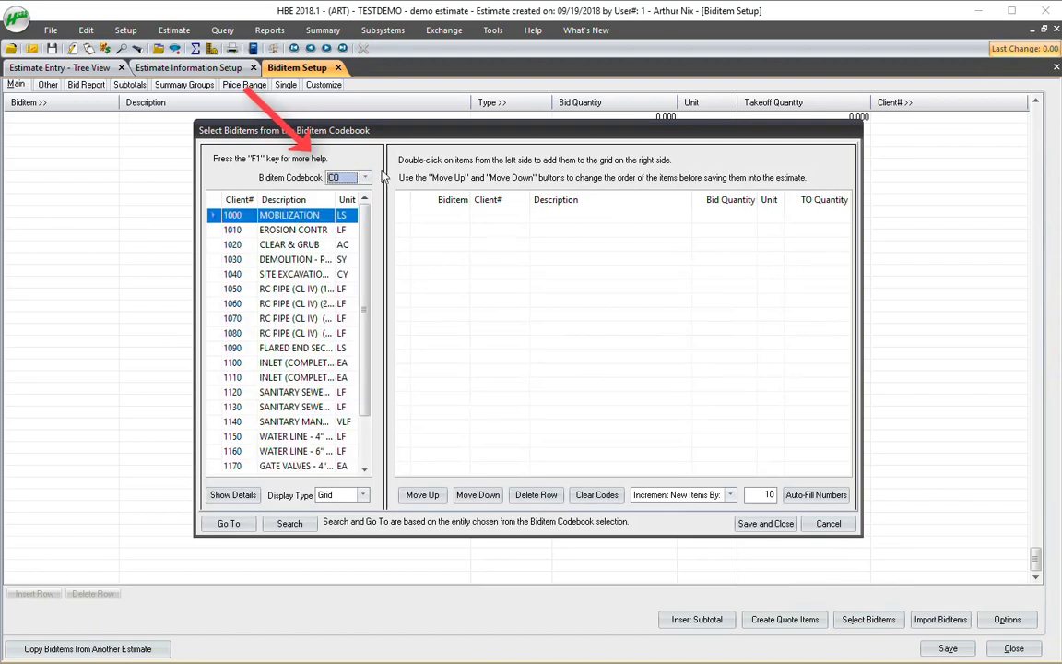
{"action": "double_click", "coordinate": [289, 214]}
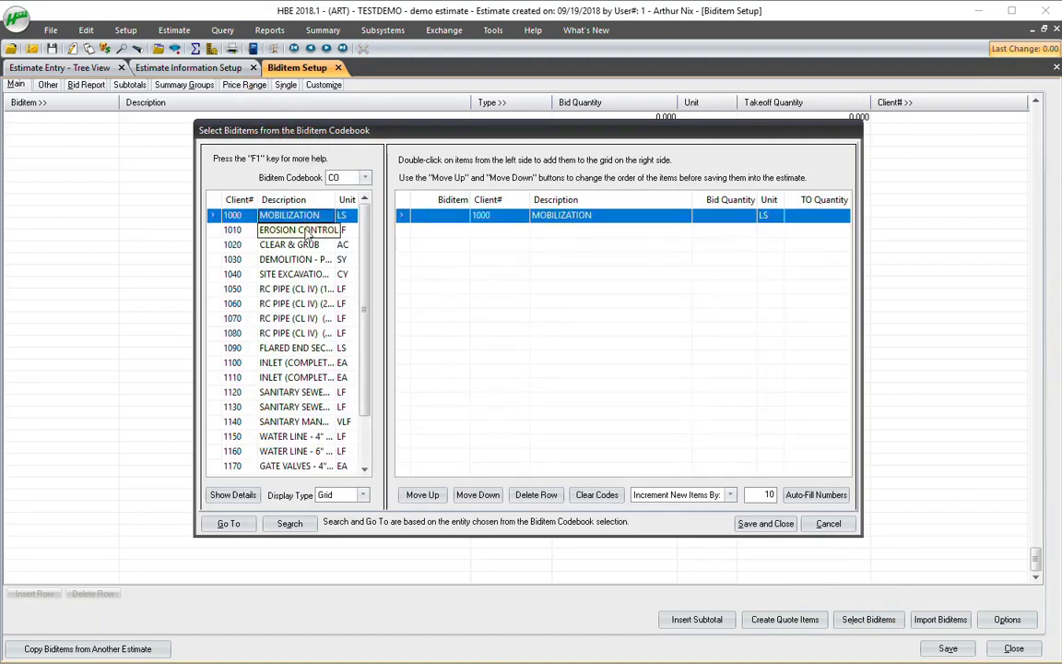
{"action": "double_click", "coordinate": [288, 244]}
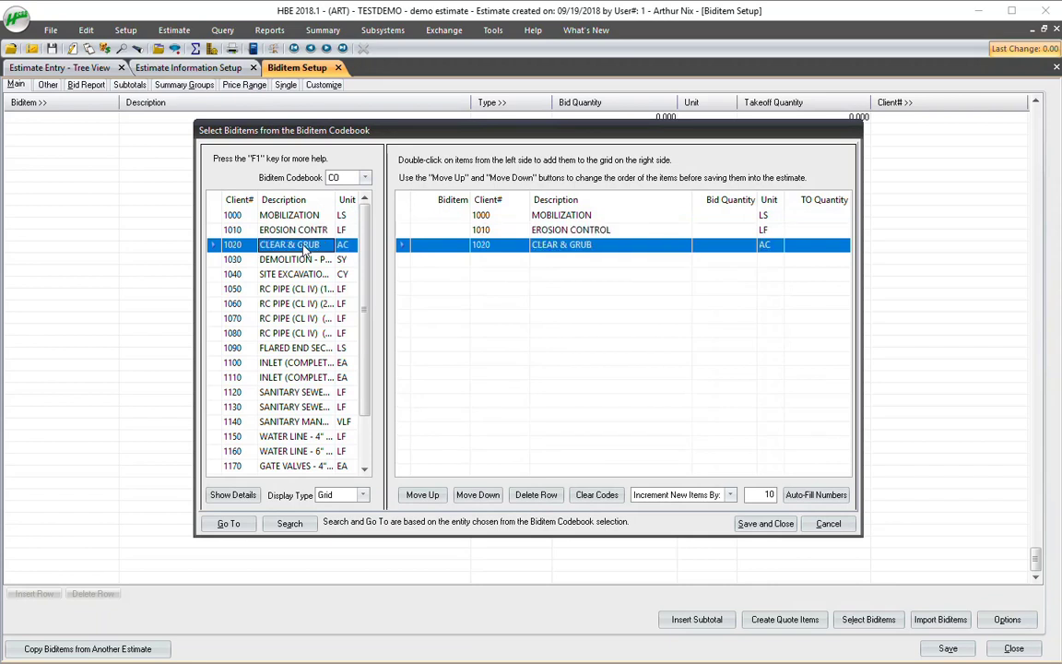
{"action": "double_click", "coordinate": [293, 273]}
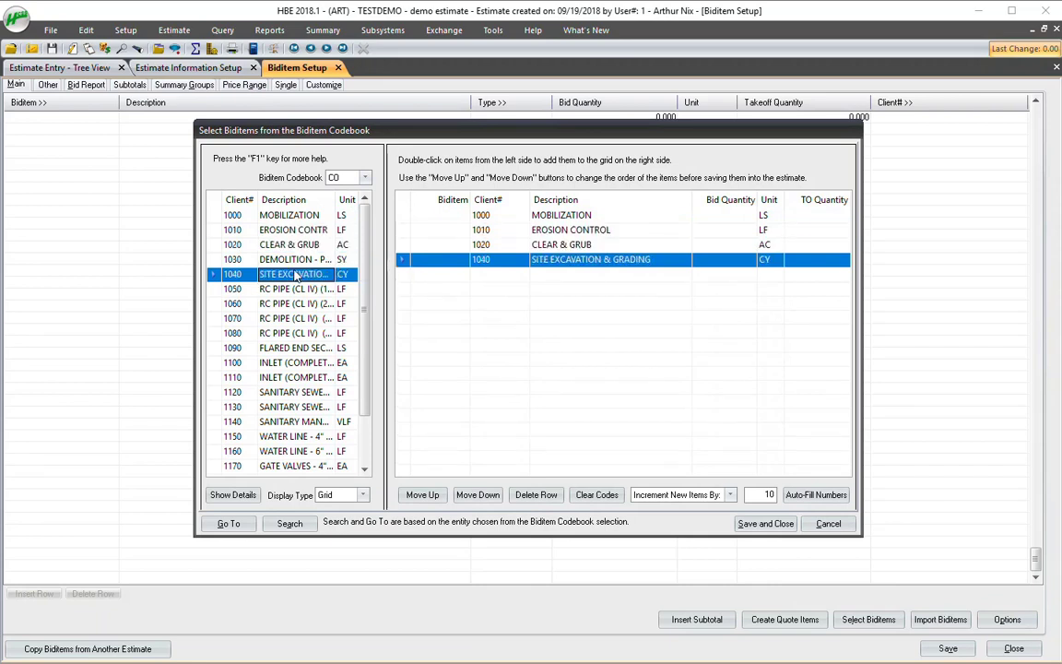
{"action": "scroll", "scroll_direction": "down", "scroll_amount": 3}
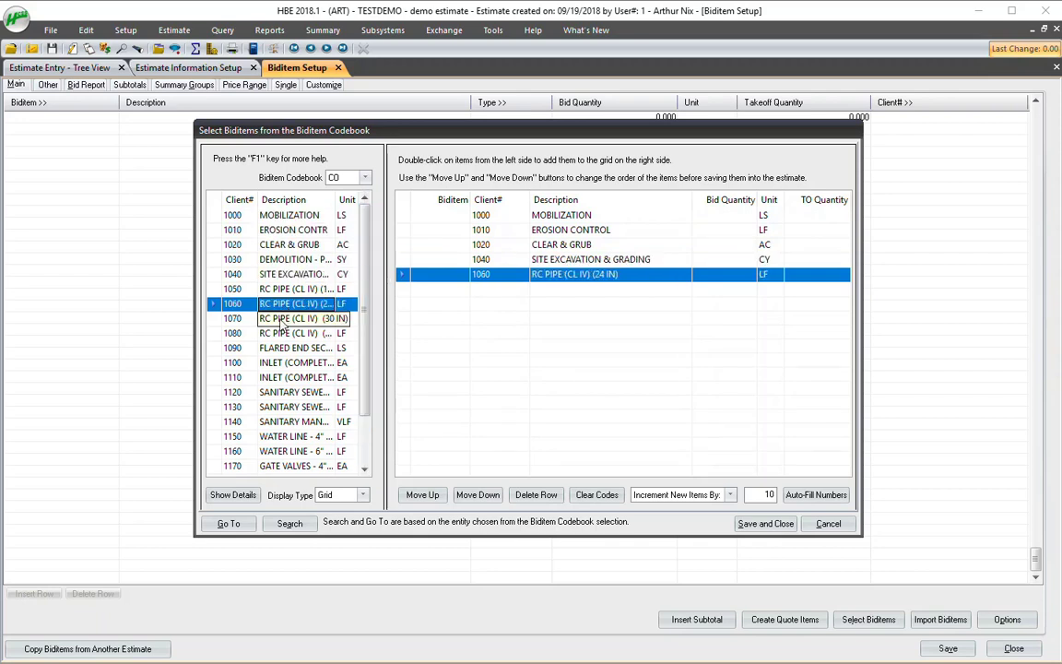
Step: Add the 30 IN RC pipe, Inlet (TY A), 8" PVC sewer main and 6" PVC water line
{"action": "double_click", "coordinate": [291, 317]}
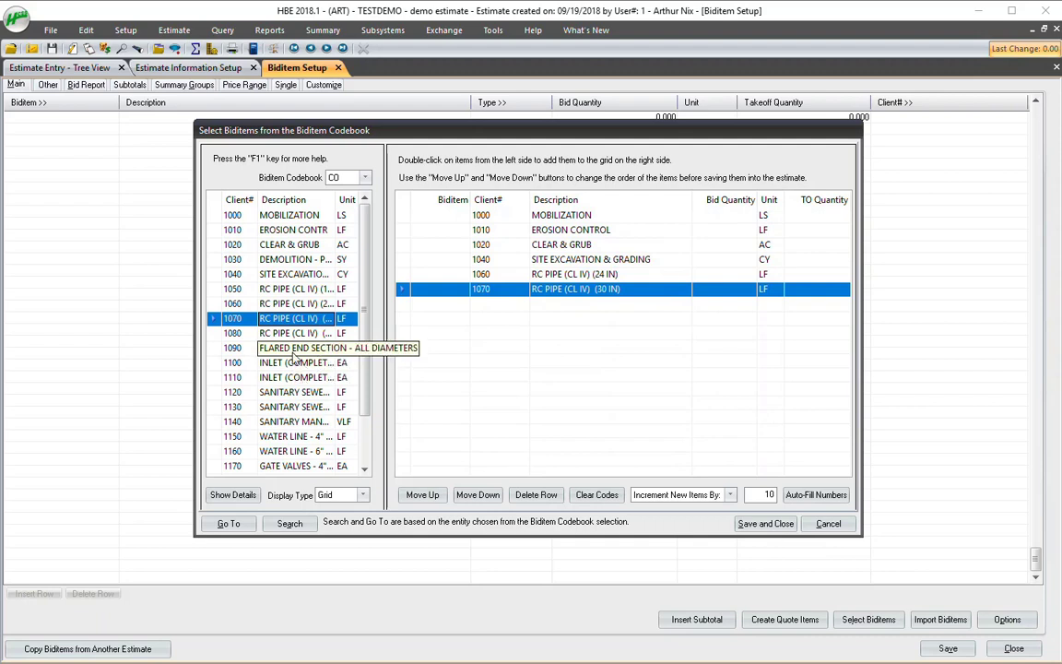
{"action": "double_click", "coordinate": [295, 361]}
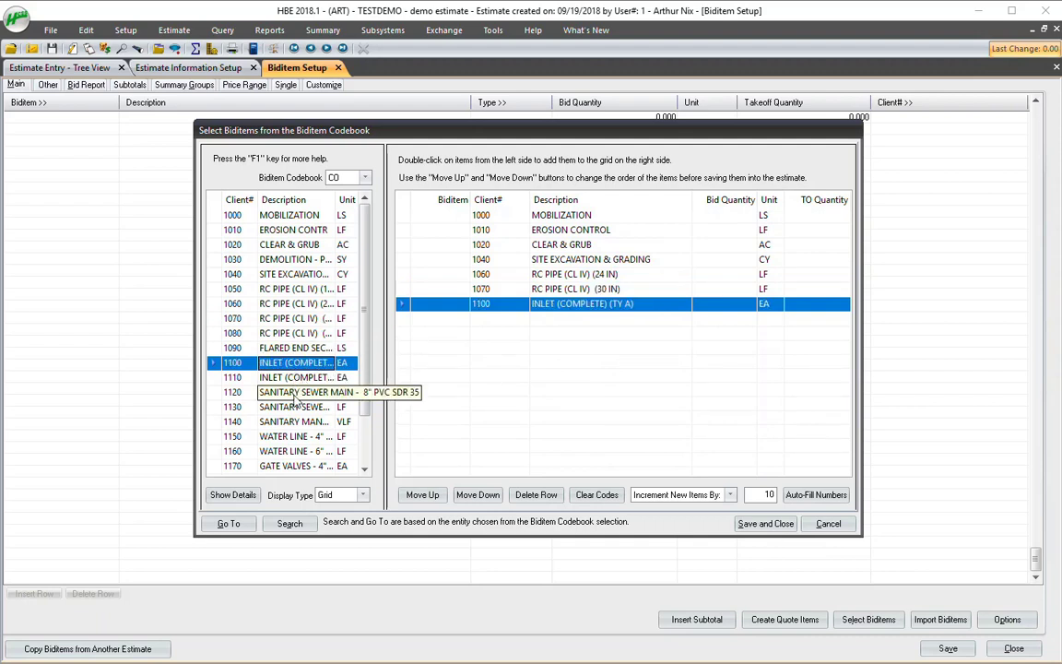
{"action": "double_click", "coordinate": [296, 391]}
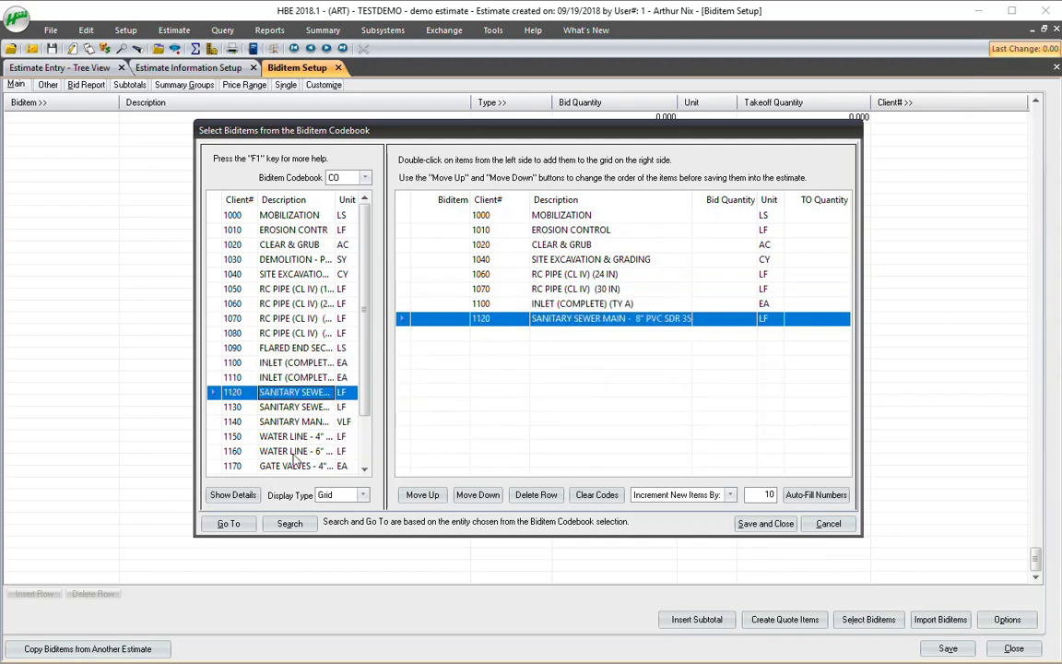
{"action": "double_click", "coordinate": [295, 450]}
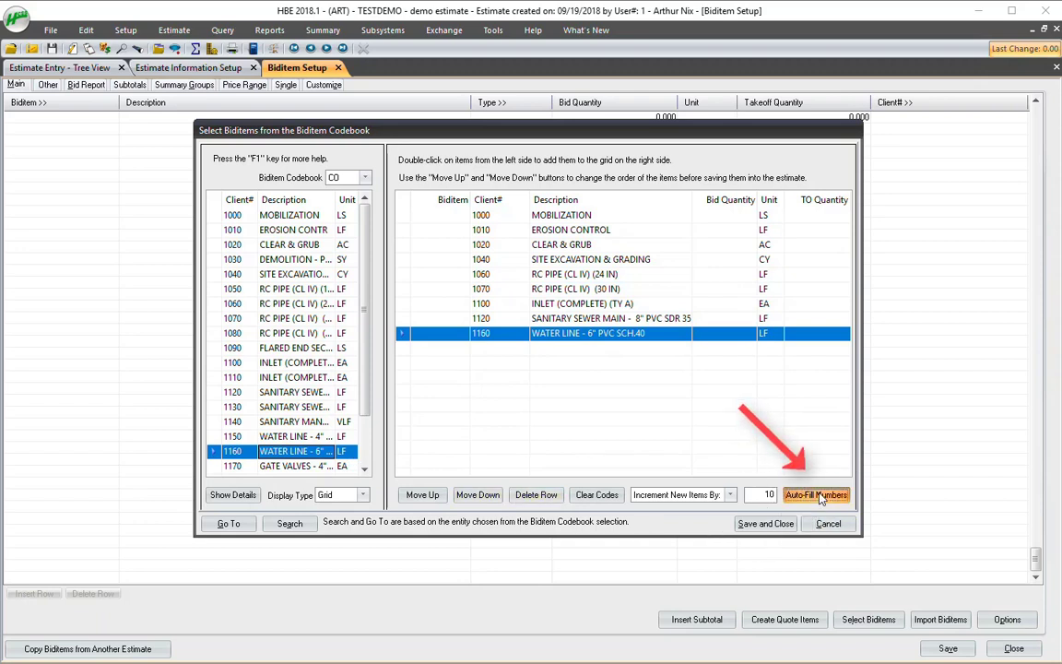
Step: Auto-fill the nine biditem numbers 10 through 90 in increments of 10
{"action": "left_click", "coordinate": [815, 494]}
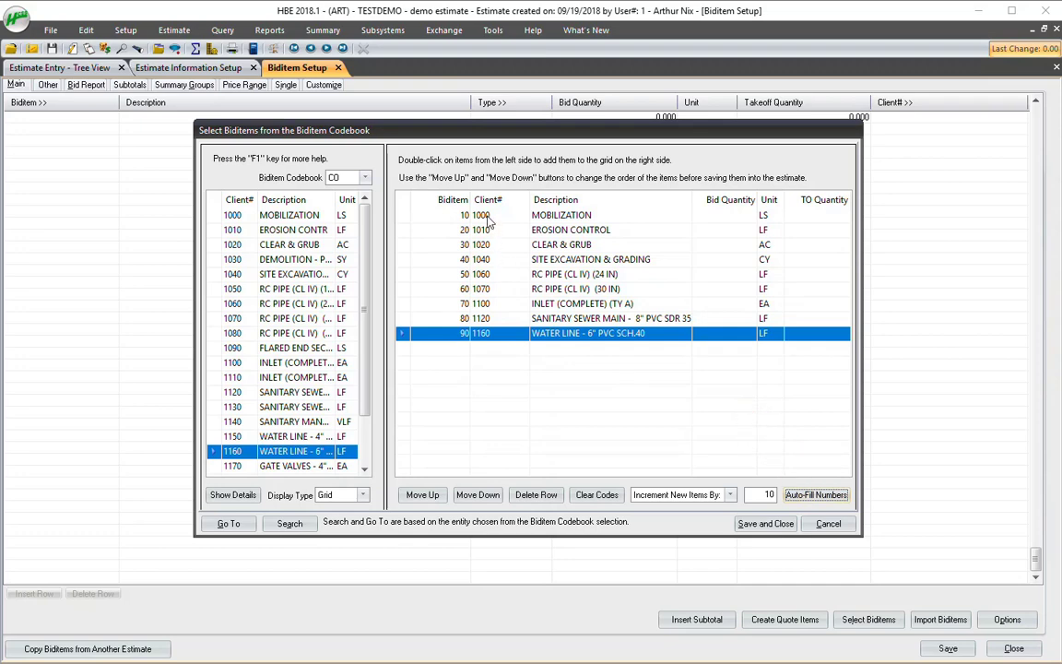
{"action": "mouse_move", "coordinate": [644, 271]}
{"action": "type", "text": "1"}
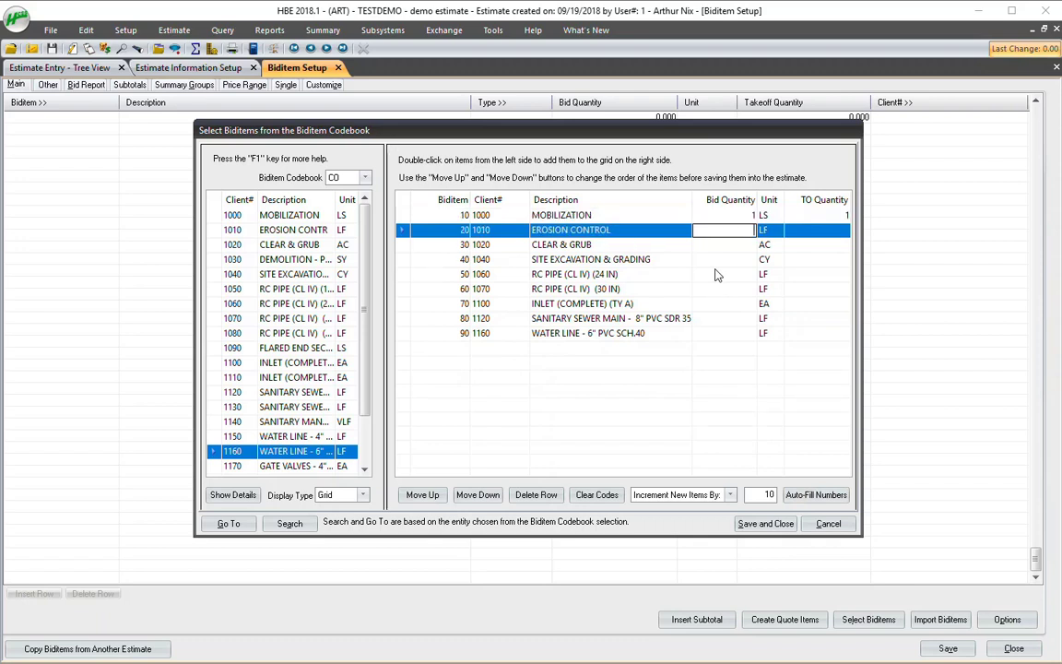
Step: Enter bid quantities 60, 1000, 300, 3 and 275 for the chosen items
{"action": "type", "text": "600"}
{"action": "left_click", "coordinate": [725, 243]}
{"action": "type", "text": "7"}
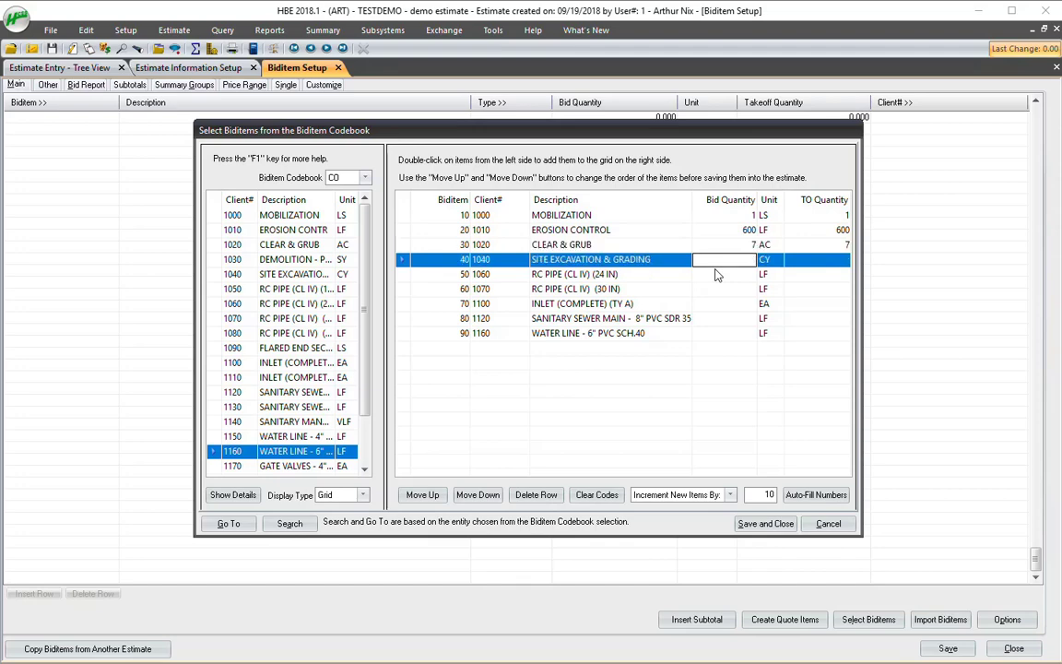
{"action": "type", "text": "1000"}
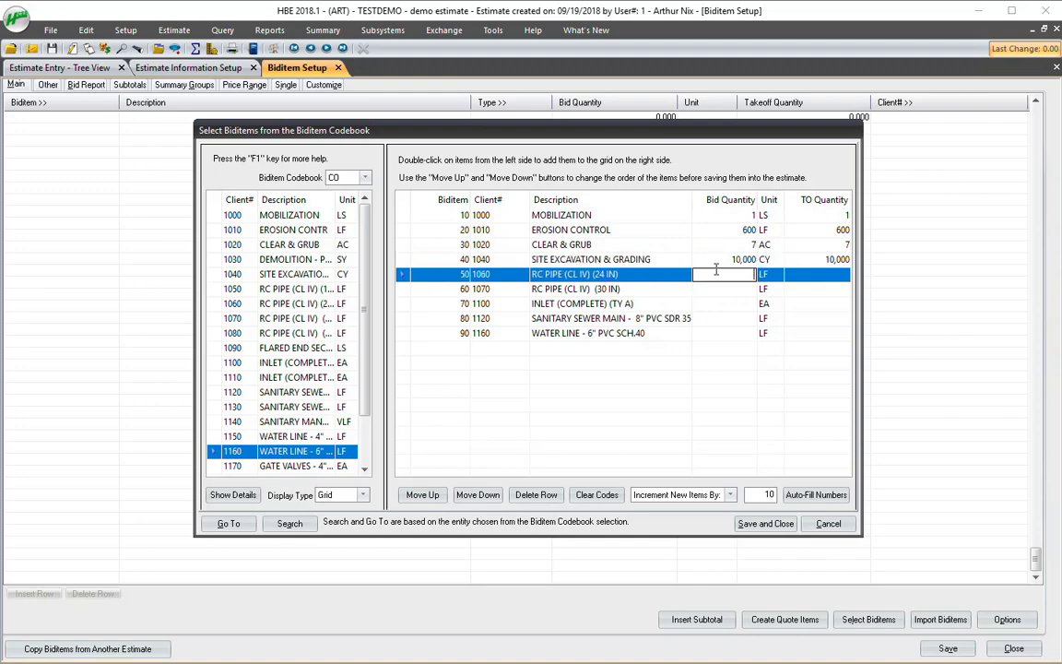
{"action": "type", "text": "300"}
{"action": "left_click", "coordinate": [725, 317]}
{"action": "type", "text": "4"}
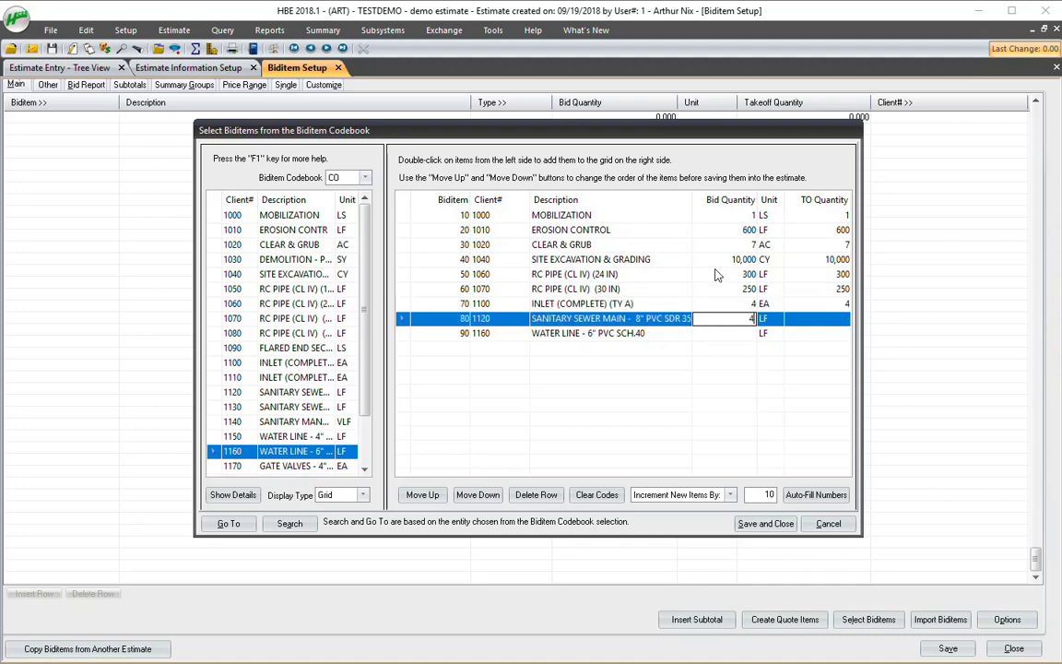
{"action": "type", "text": "35"}
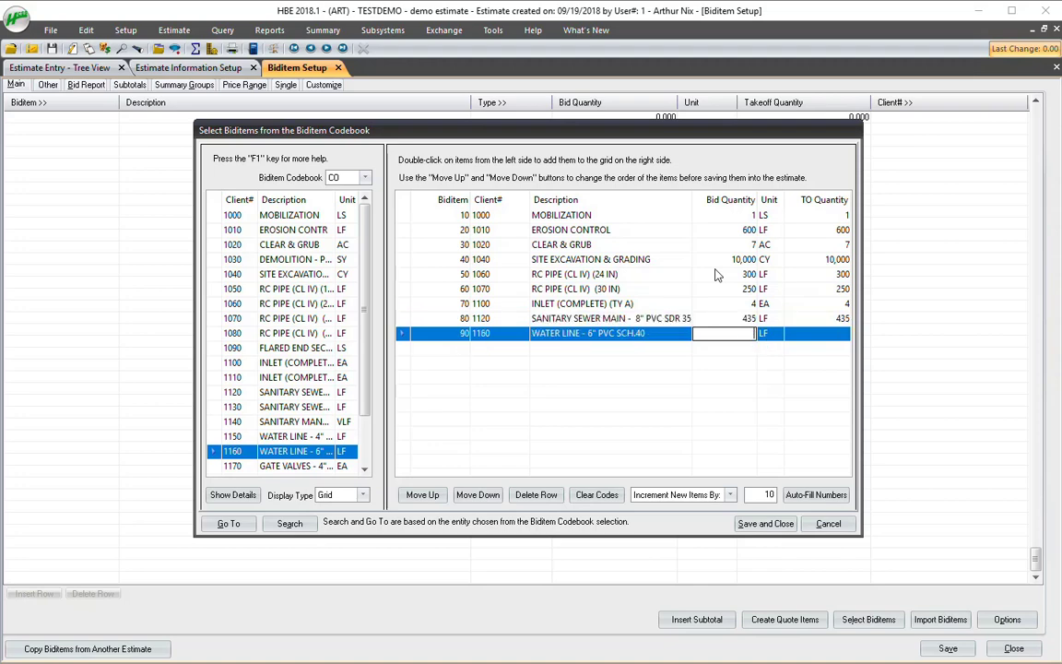
{"action": "type", "text": "275"}
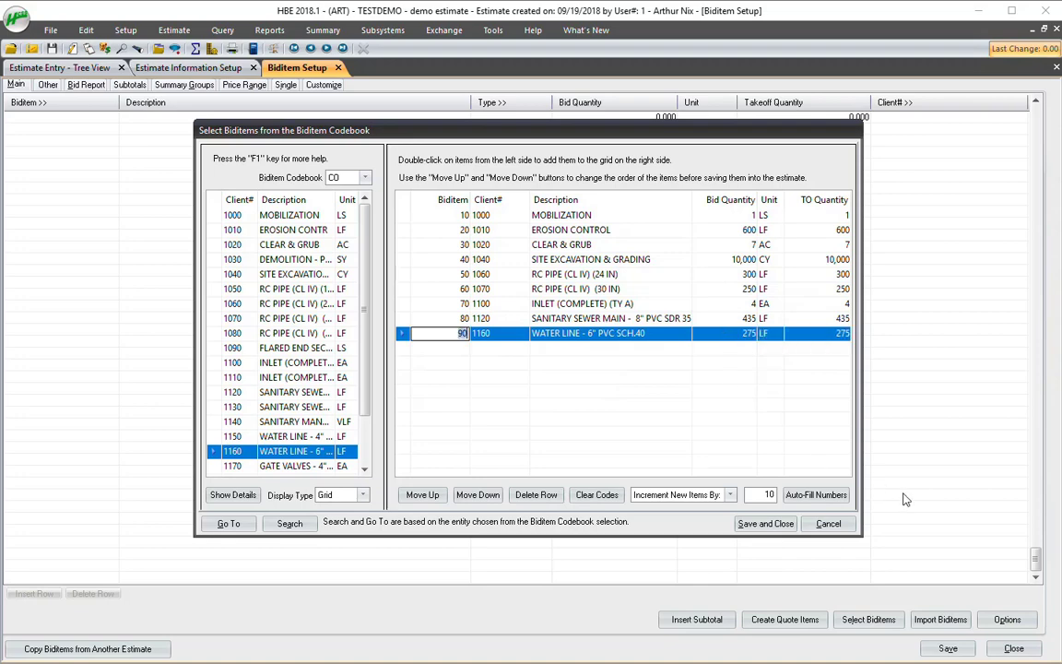
{"action": "mouse_move", "coordinate": [675, 476]}
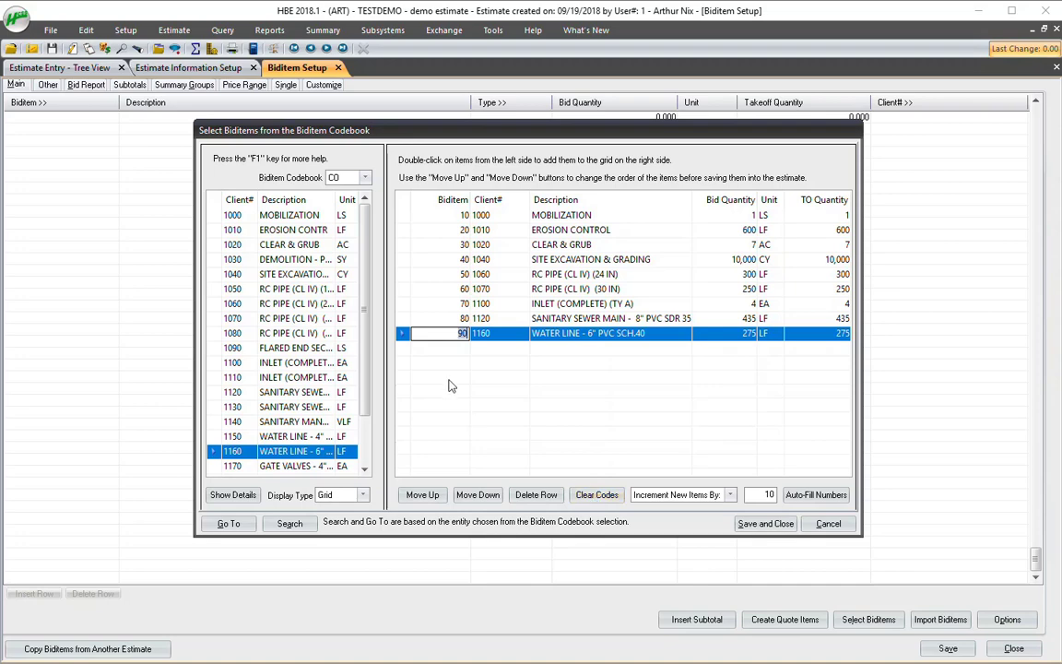
{"action": "mouse_move", "coordinate": [366, 378]}
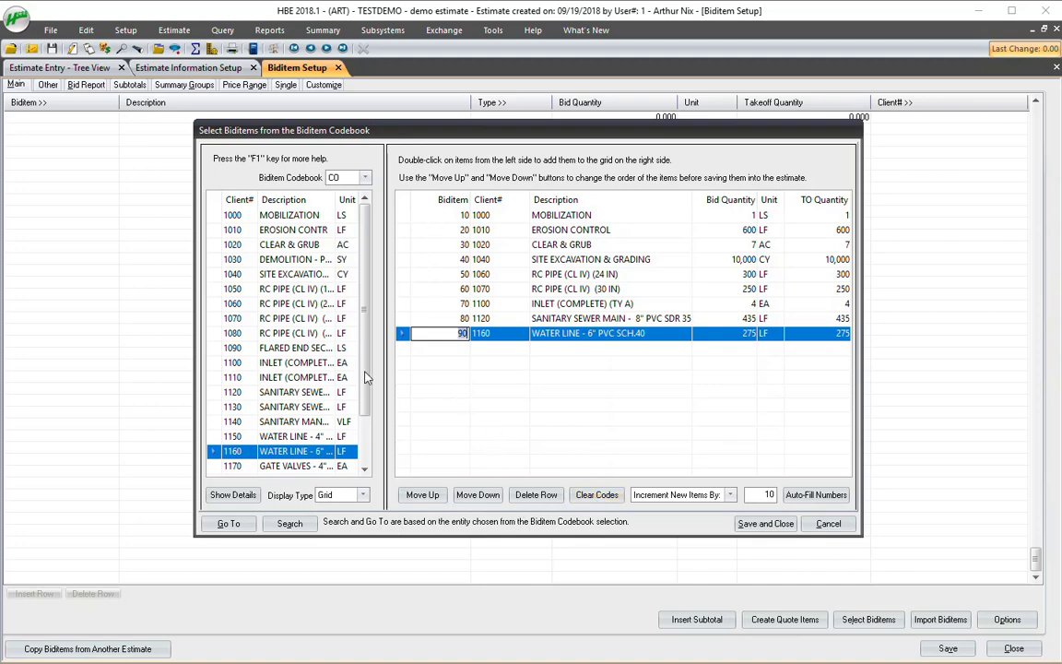
{"action": "mouse_move", "coordinate": [809, 517]}
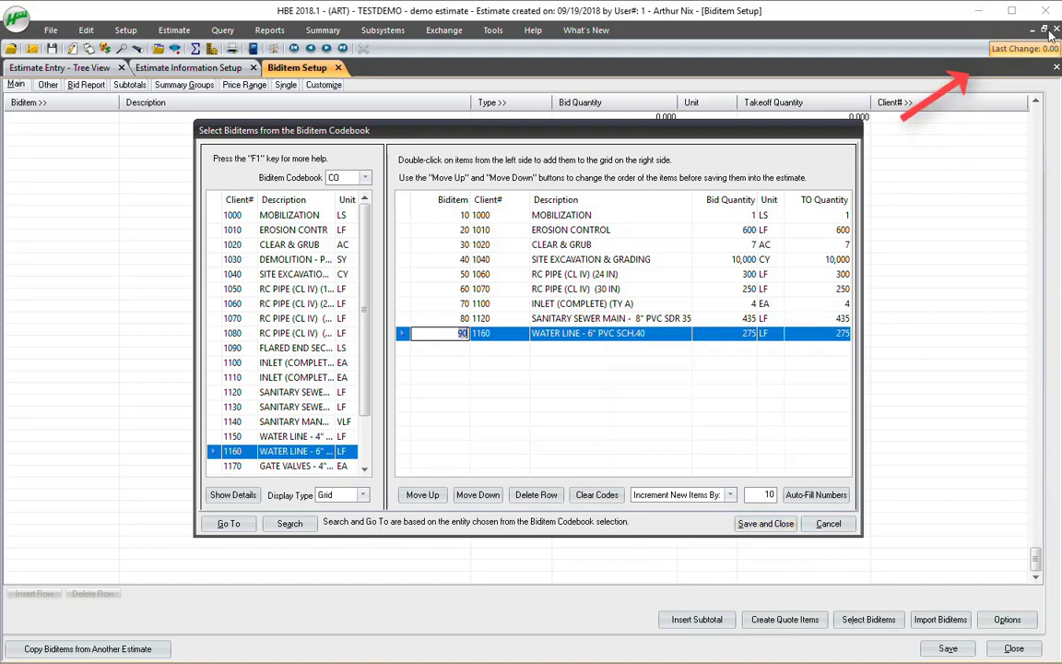
{"action": "mouse_move", "coordinate": [775, 549]}
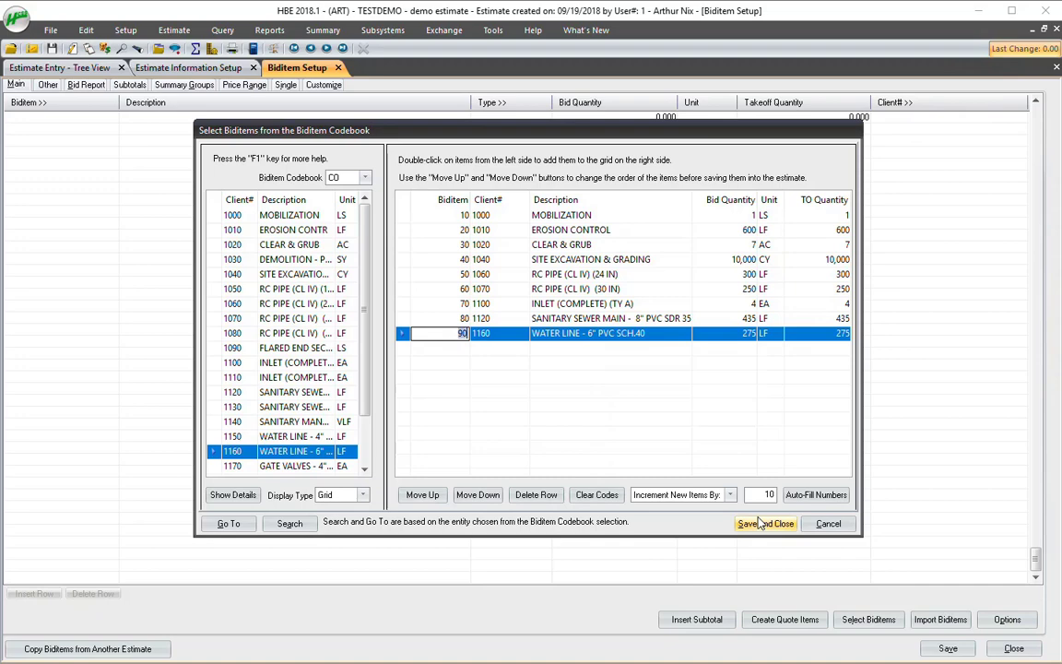
{"action": "mouse_move", "coordinate": [760, 524]}
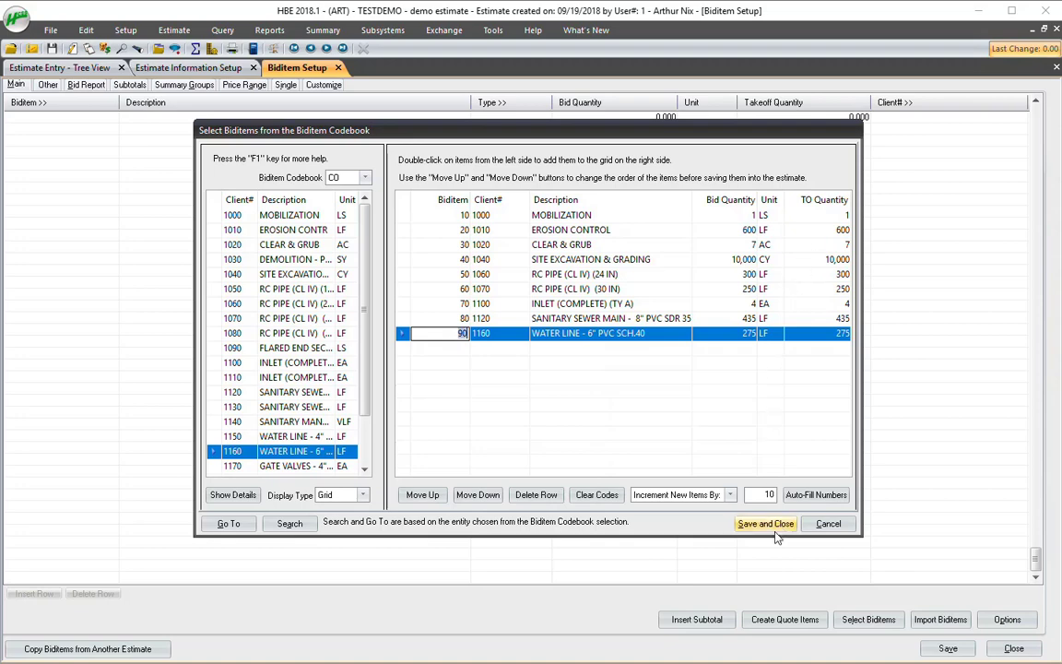
Step: Save the nine biditems into TESTDEMO and show them in the estimate tree
{"action": "left_click", "coordinate": [766, 524]}
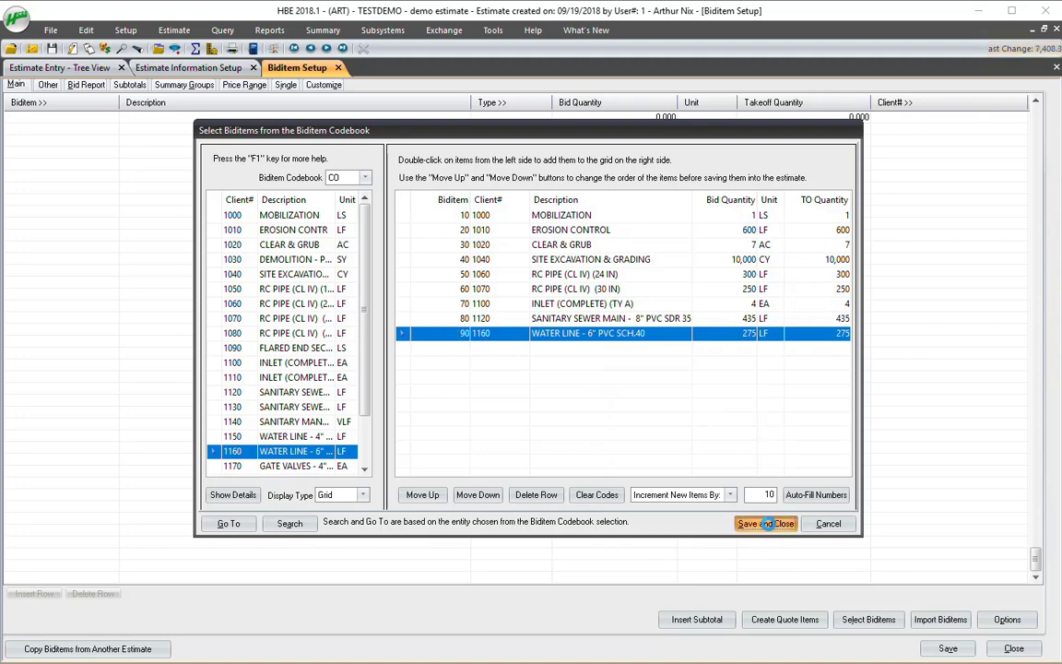
{"action": "left_click", "coordinate": [765, 524]}
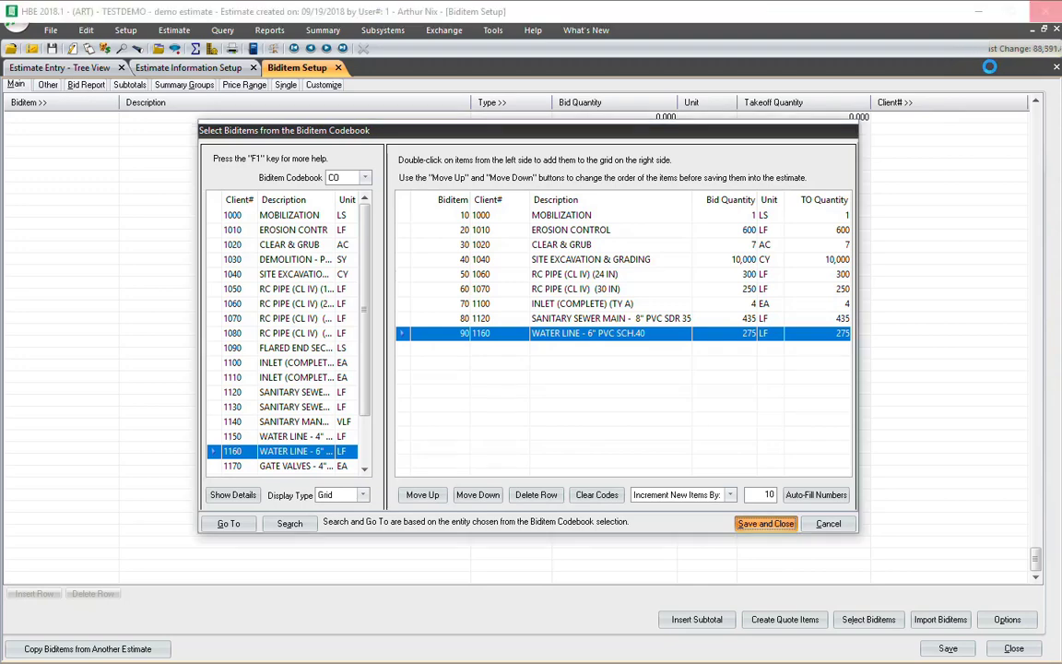
{"action": "left_click", "coordinate": [765, 524]}
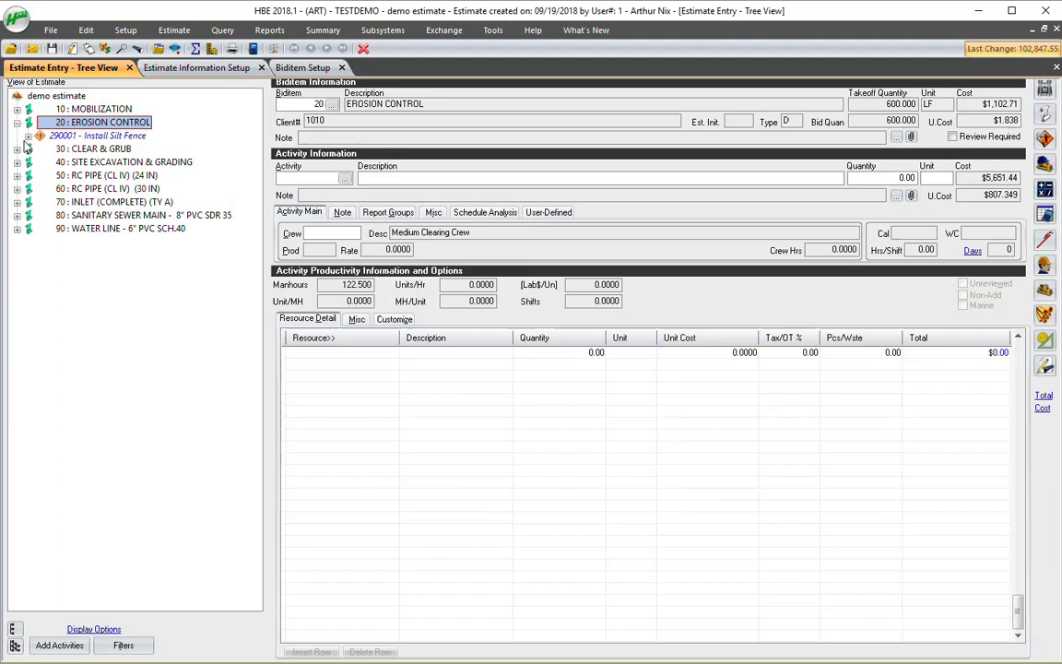
Step: Show biditem 30 Clear & Grub's activity 100000 with its crew resources
{"action": "left_click", "coordinate": [100, 148]}
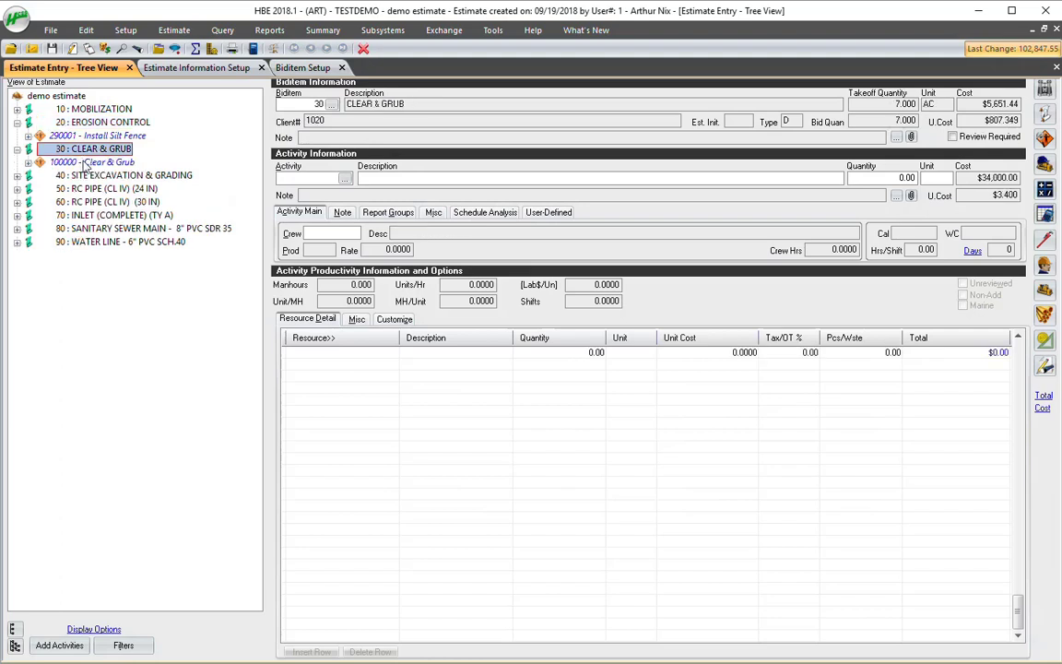
{"action": "left_click", "coordinate": [92, 163]}
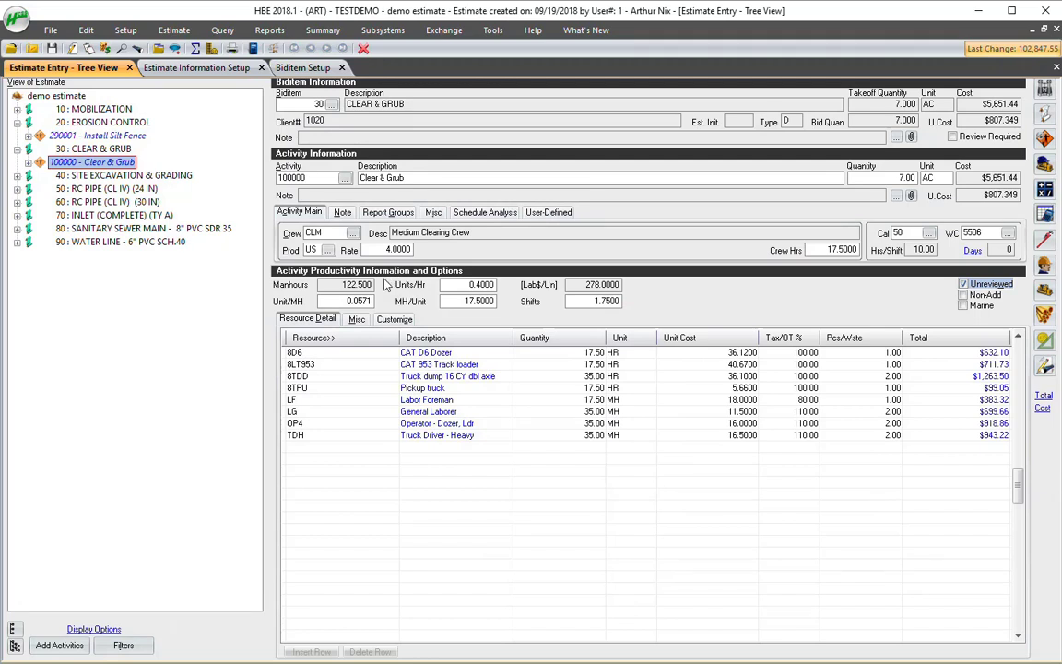
{"action": "mouse_move", "coordinate": [387, 288]}
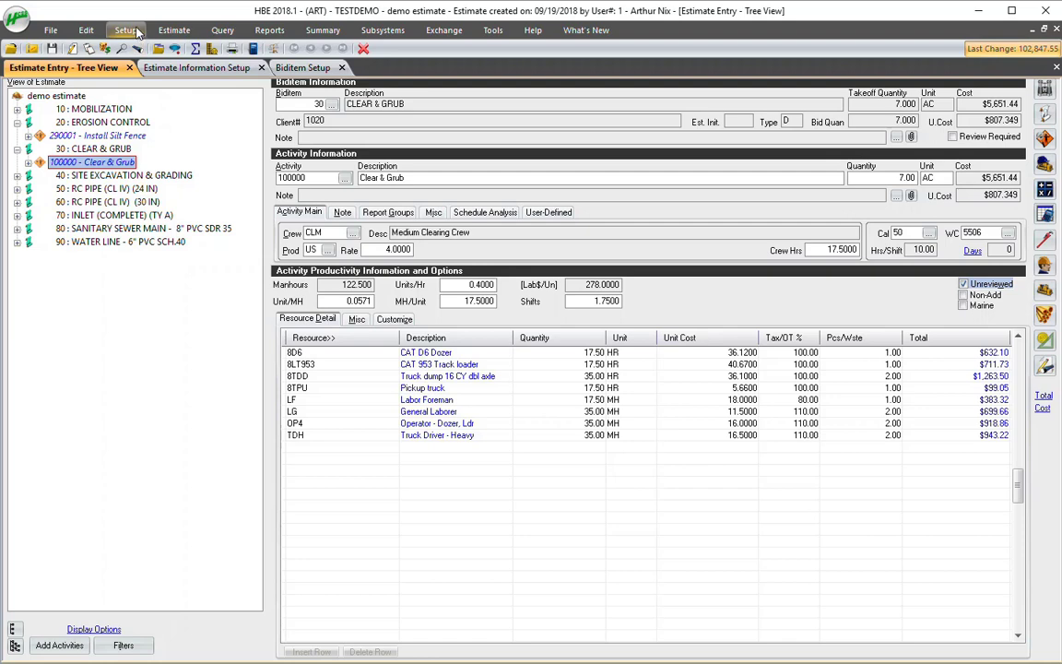
Step: Return to biditem setup and bring up the DOT/Excel/Transpoint import choices
{"action": "left_click", "coordinate": [125, 30]}
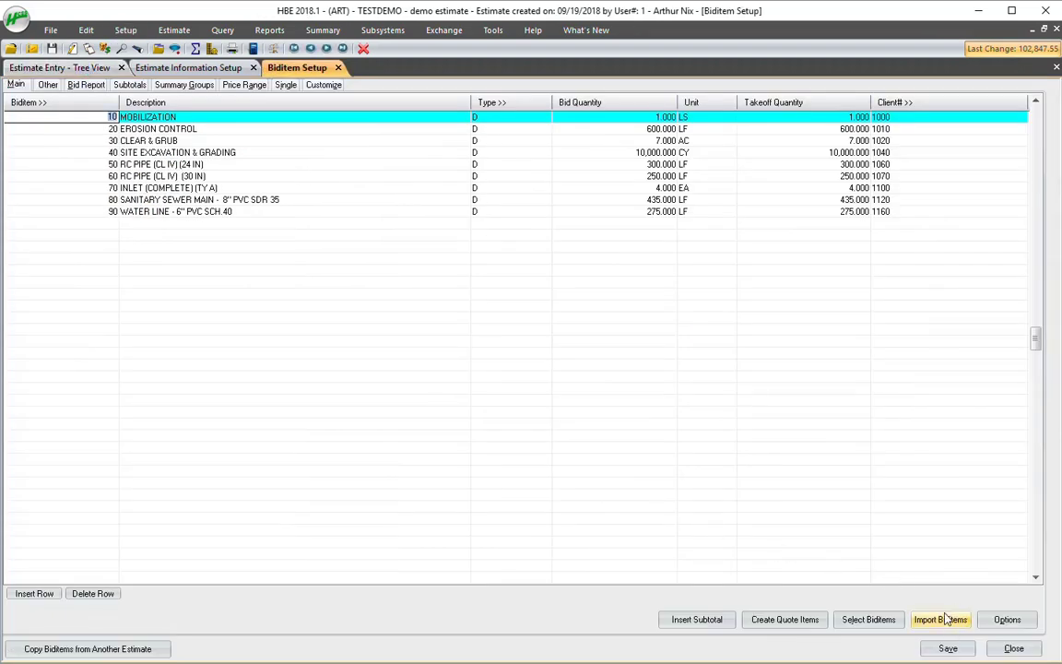
{"action": "left_click", "coordinate": [940, 620]}
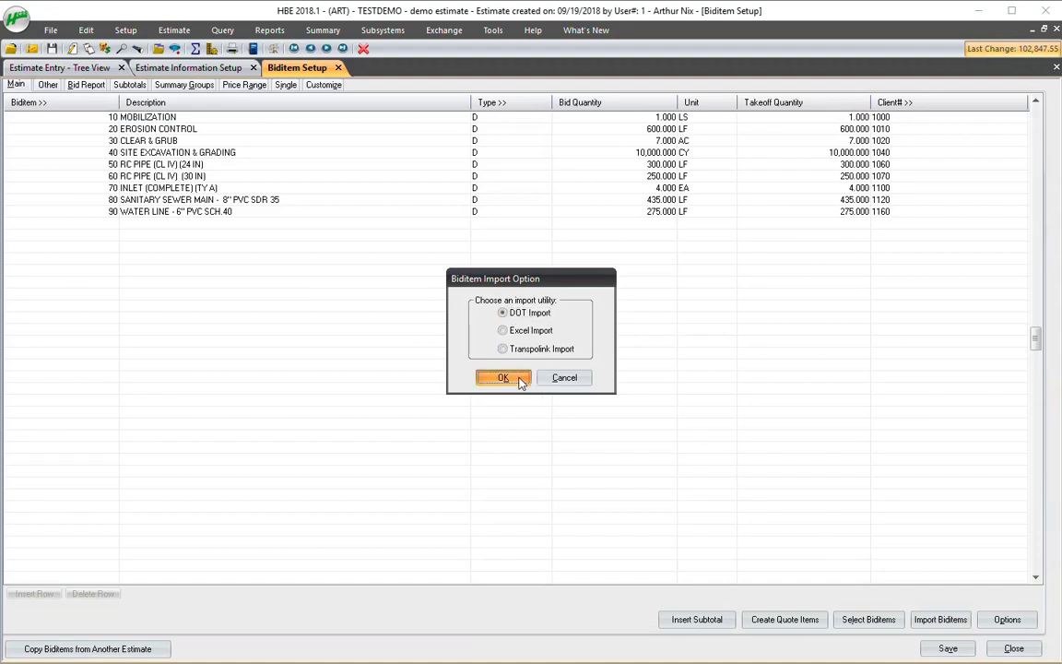
Step: Build codebook activities for all bid items via DOT Import, reaching $102,847.55 cost and $139,565.00 bid
{"action": "left_click", "coordinate": [502, 376]}
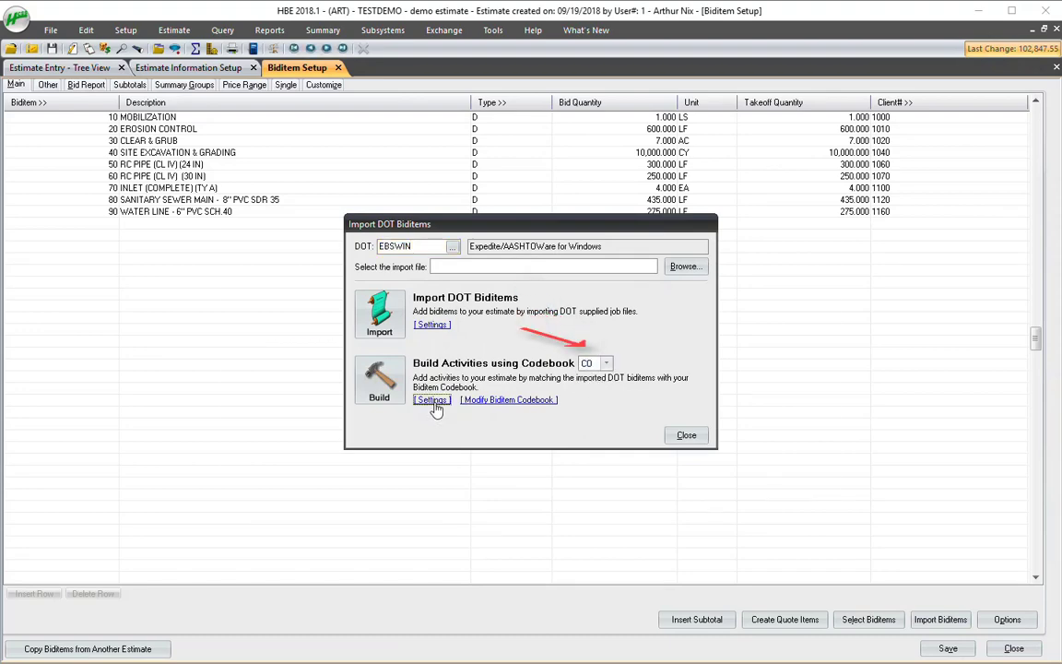
{"action": "left_click", "coordinate": [432, 400]}
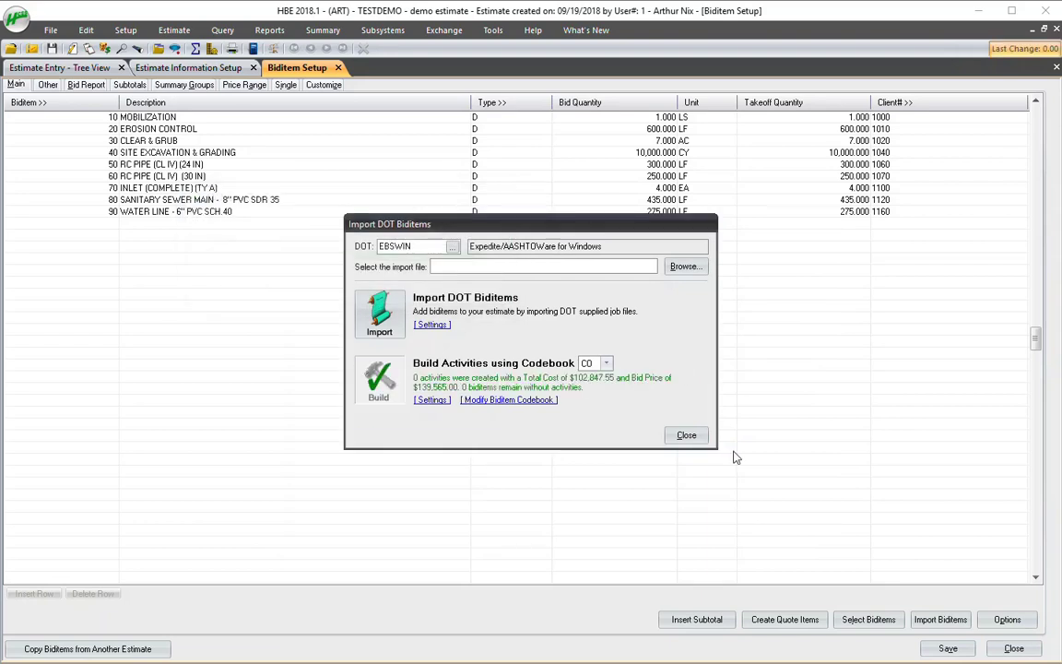
{"action": "mouse_move", "coordinate": [542, 399]}
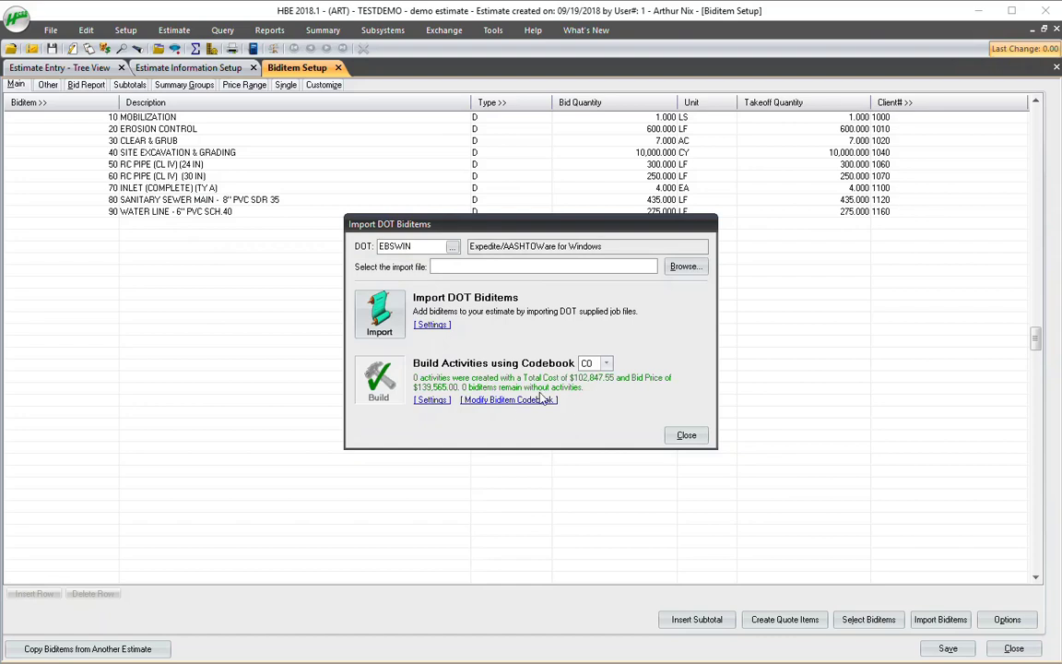
{"action": "mouse_move", "coordinate": [439, 400]}
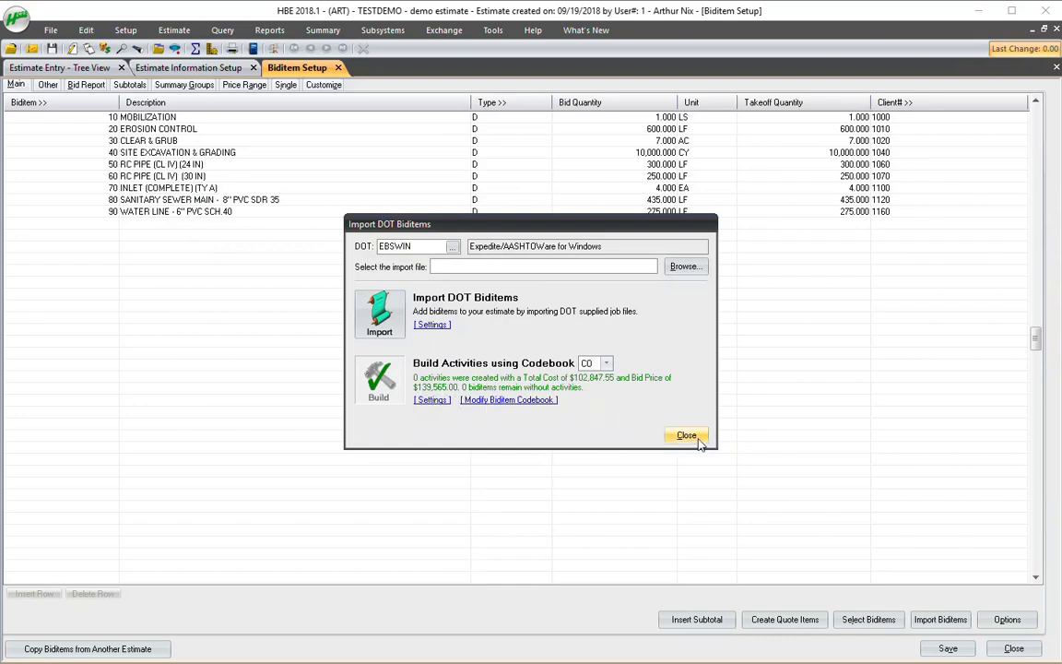
{"action": "left_click", "coordinate": [686, 436]}
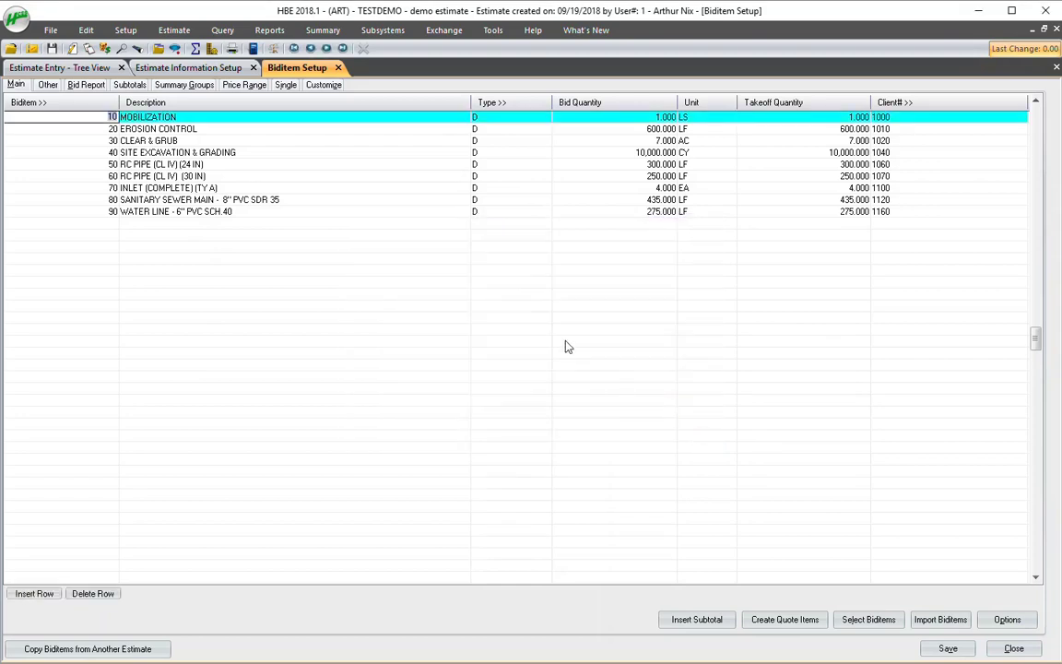
{"action": "mouse_move", "coordinate": [317, 284]}
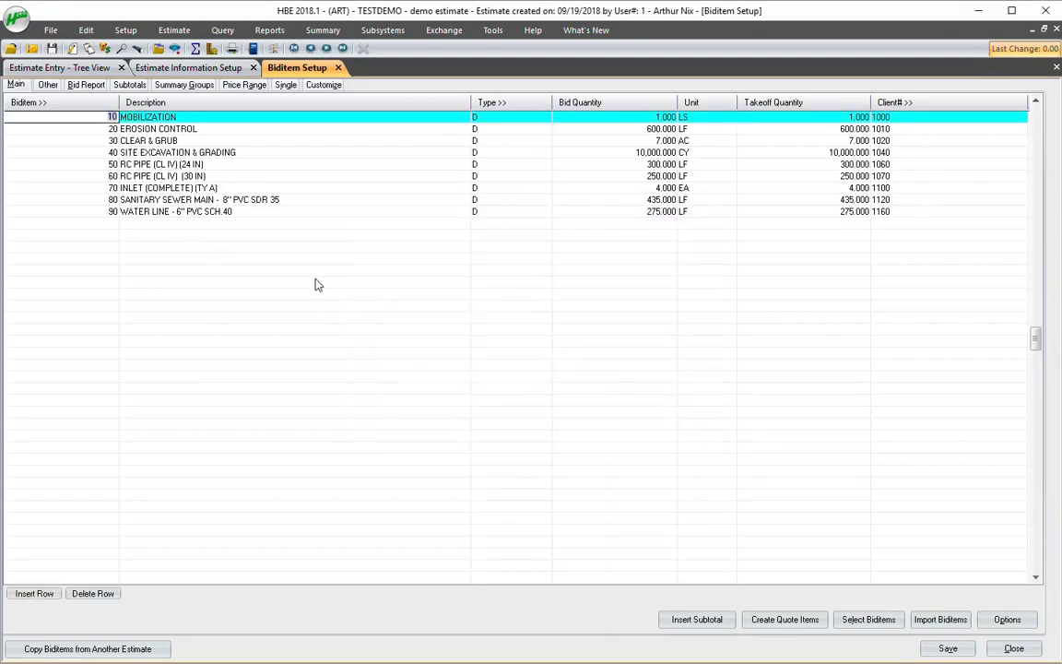
{"action": "mouse_move", "coordinate": [213, 47]}
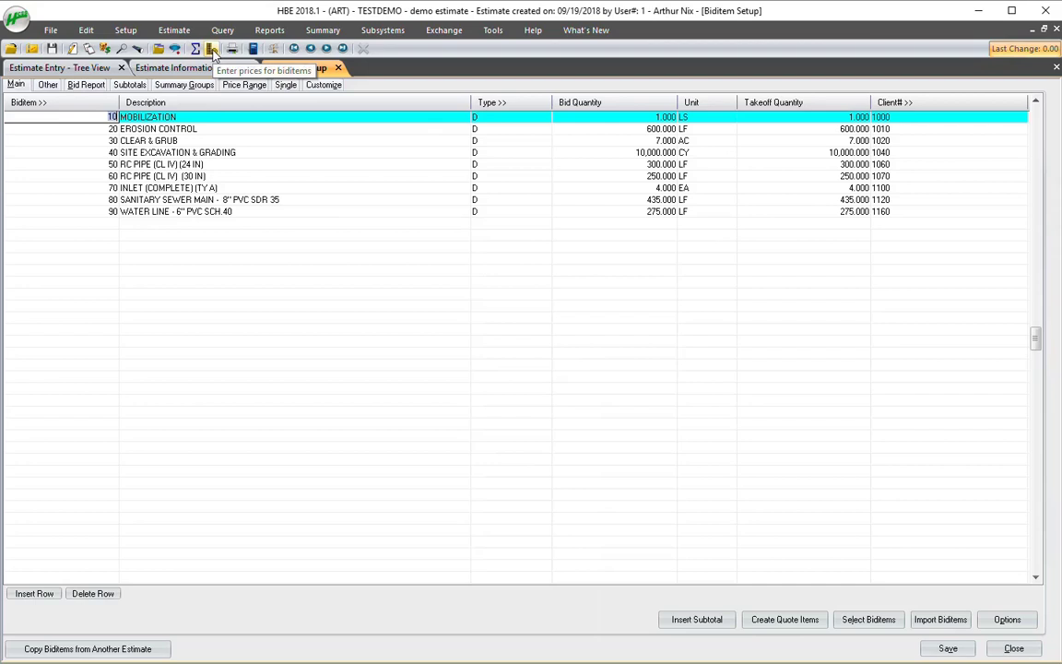
Step: Enter bid item prices, answering No to validating with the bid summary first
{"action": "left_click", "coordinate": [212, 48]}
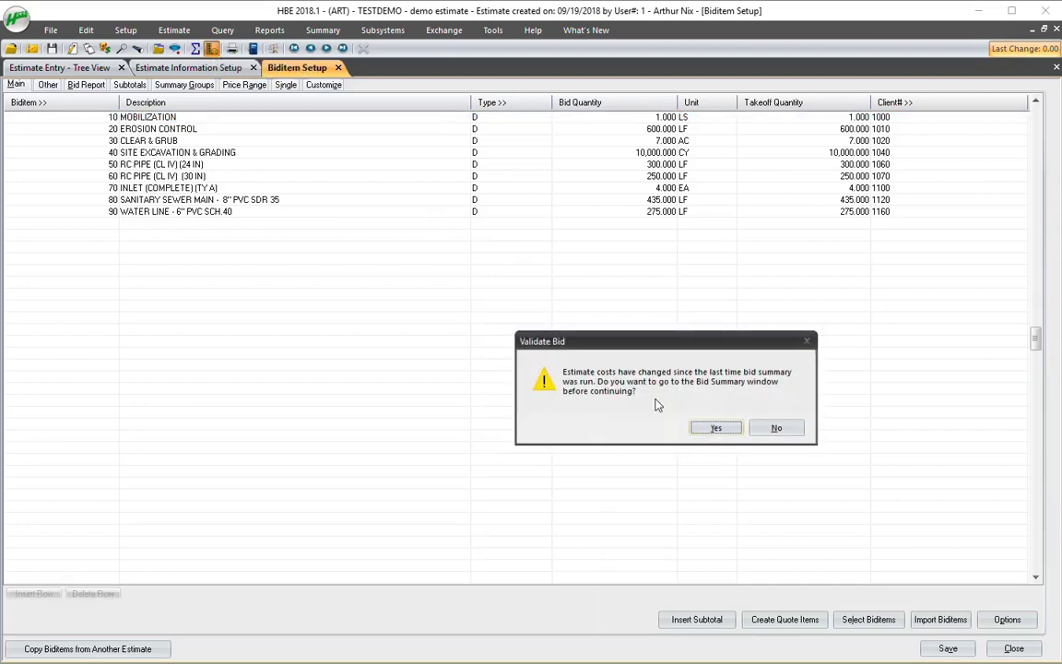
{"action": "mouse_move", "coordinate": [777, 428]}
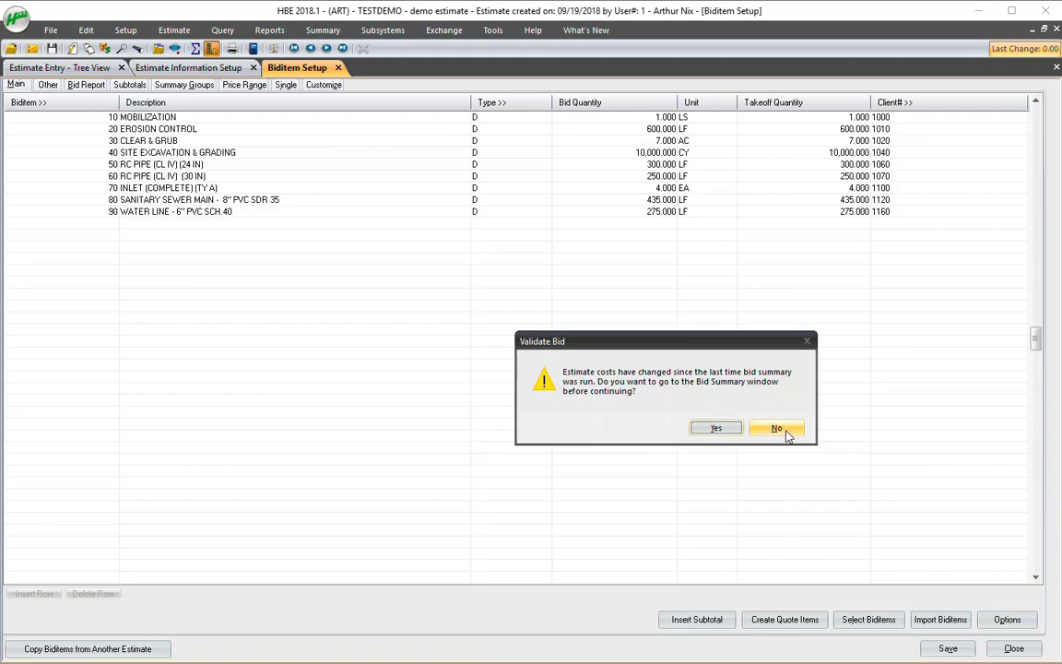
{"action": "left_click", "coordinate": [774, 427]}
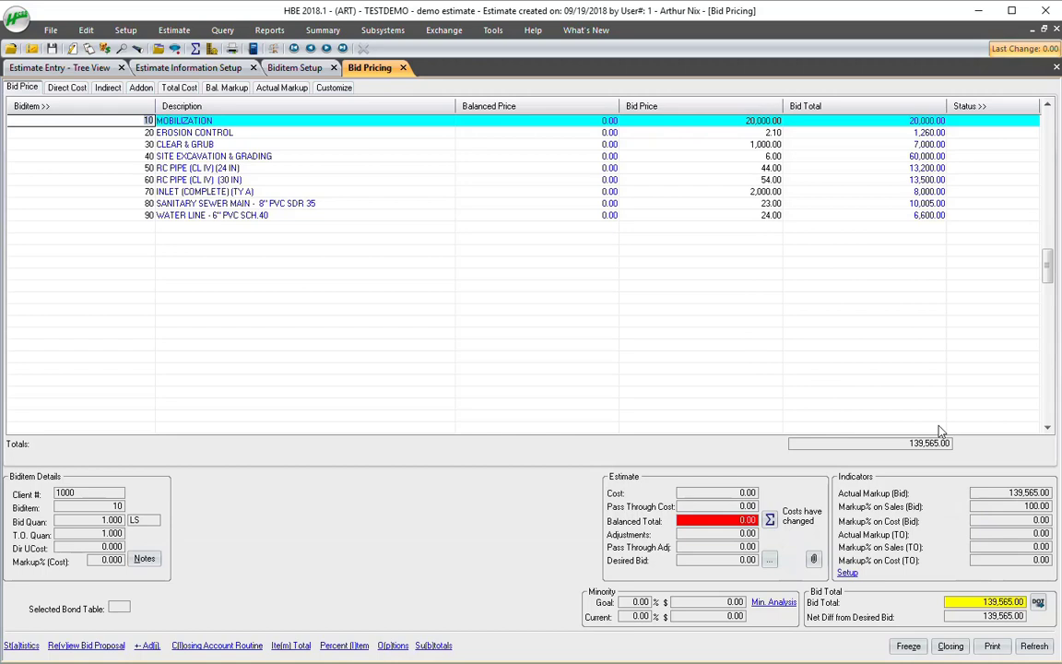
{"action": "mouse_move", "coordinate": [943, 459]}
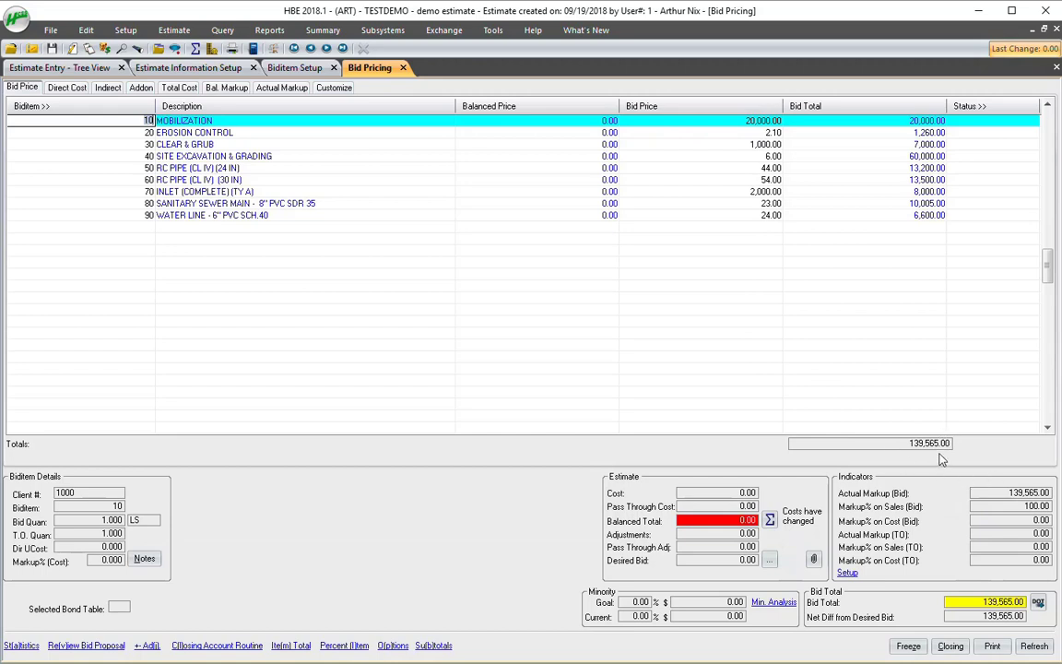
{"action": "mouse_move", "coordinate": [782, 290]}
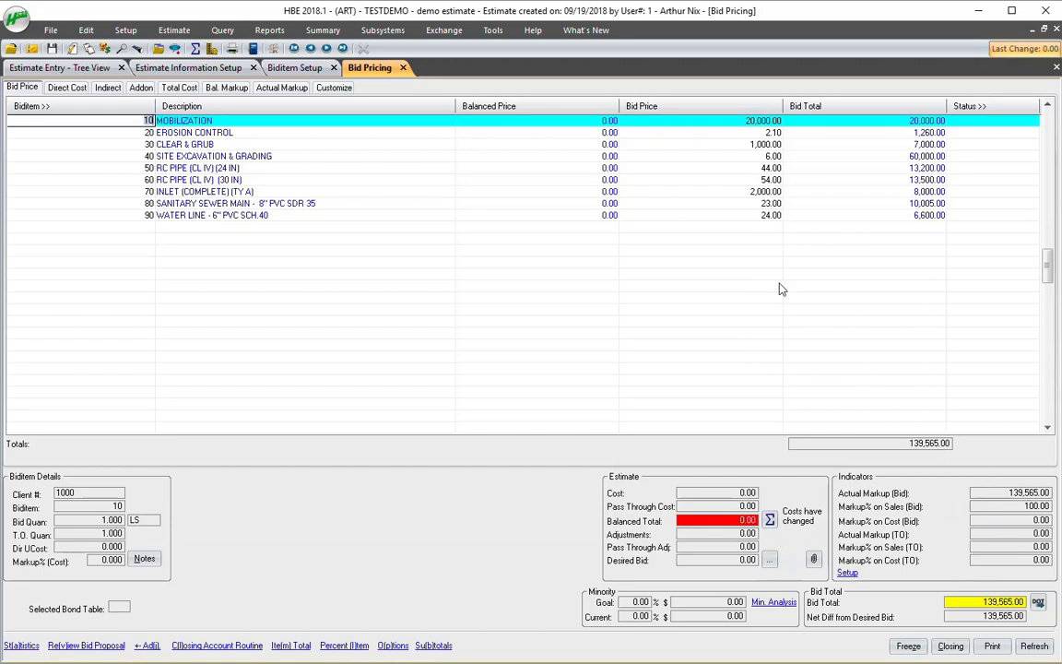
{"action": "mouse_move", "coordinate": [675, 155]}
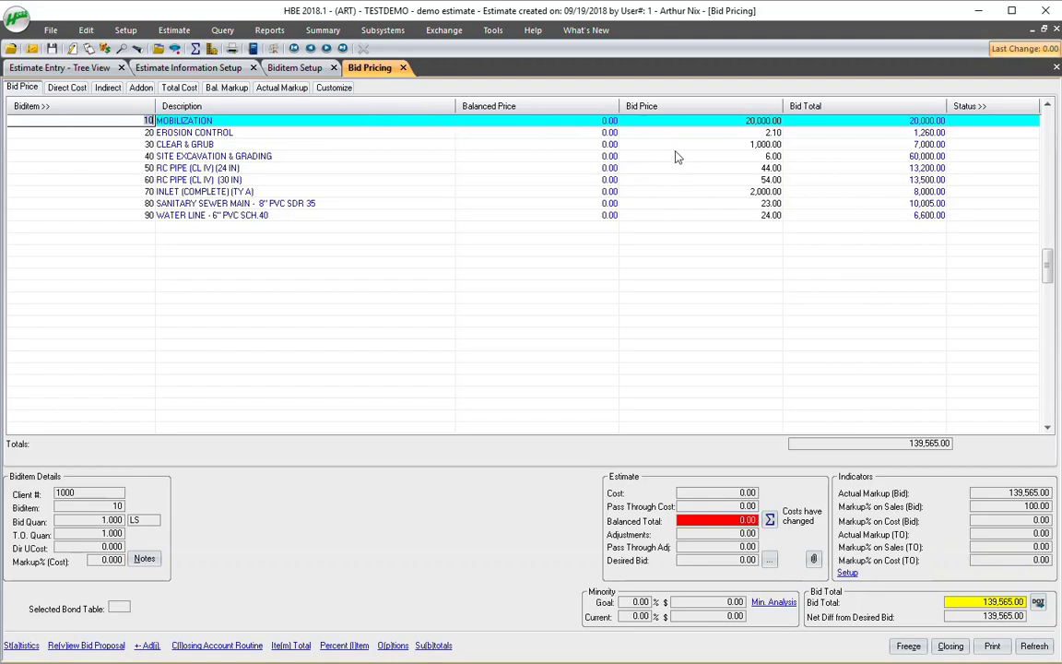
{"action": "mouse_move", "coordinate": [756, 164]}
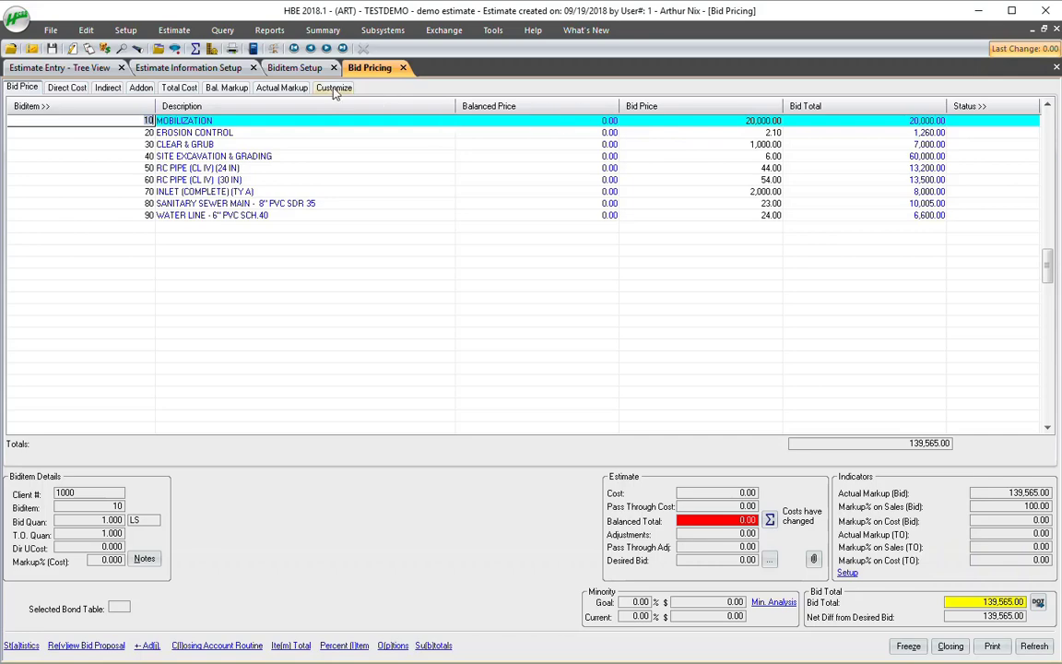
Step: Add Low U.P., Avg U.P. and High U.P. columns to the Customize pricing grid
{"action": "left_click", "coordinate": [332, 86]}
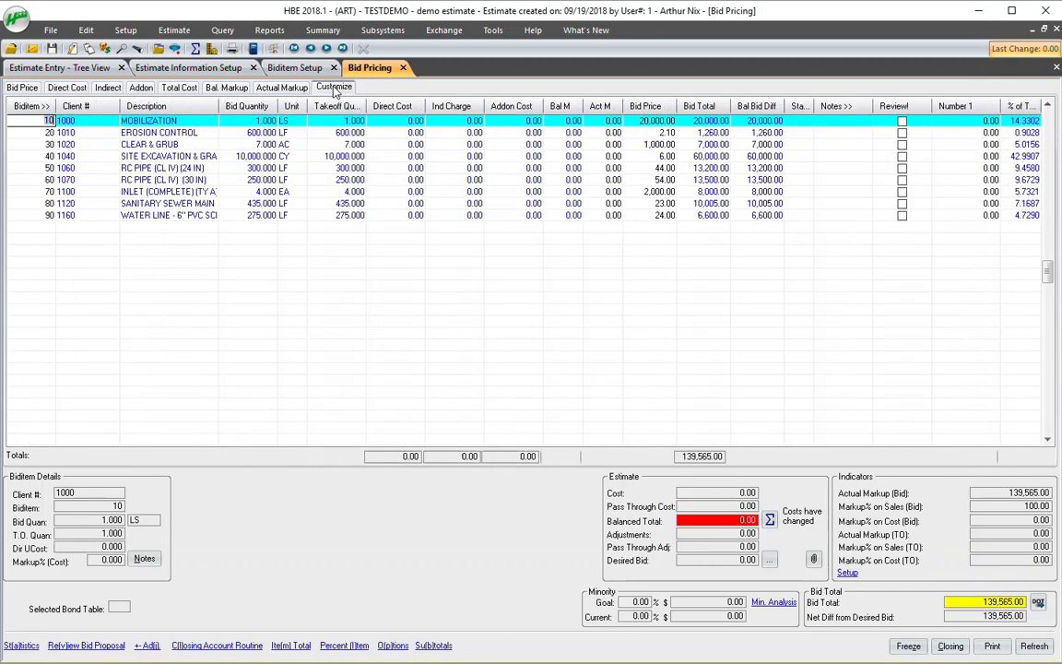
{"action": "left_click", "coordinate": [334, 86]}
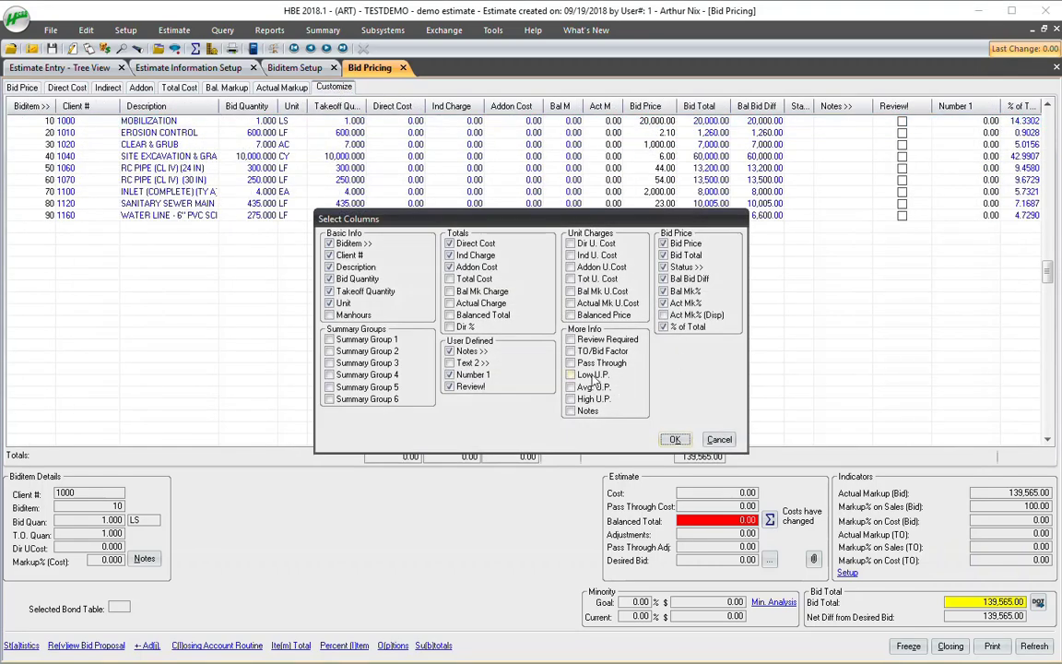
{"action": "left_click", "coordinate": [572, 375]}
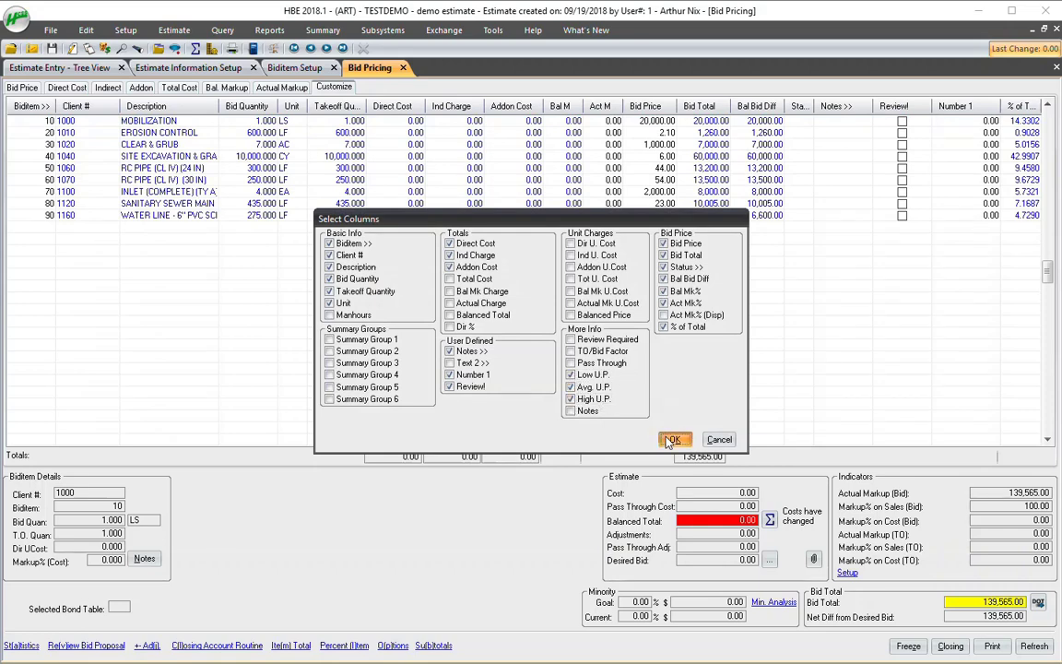
{"action": "left_click", "coordinate": [675, 439]}
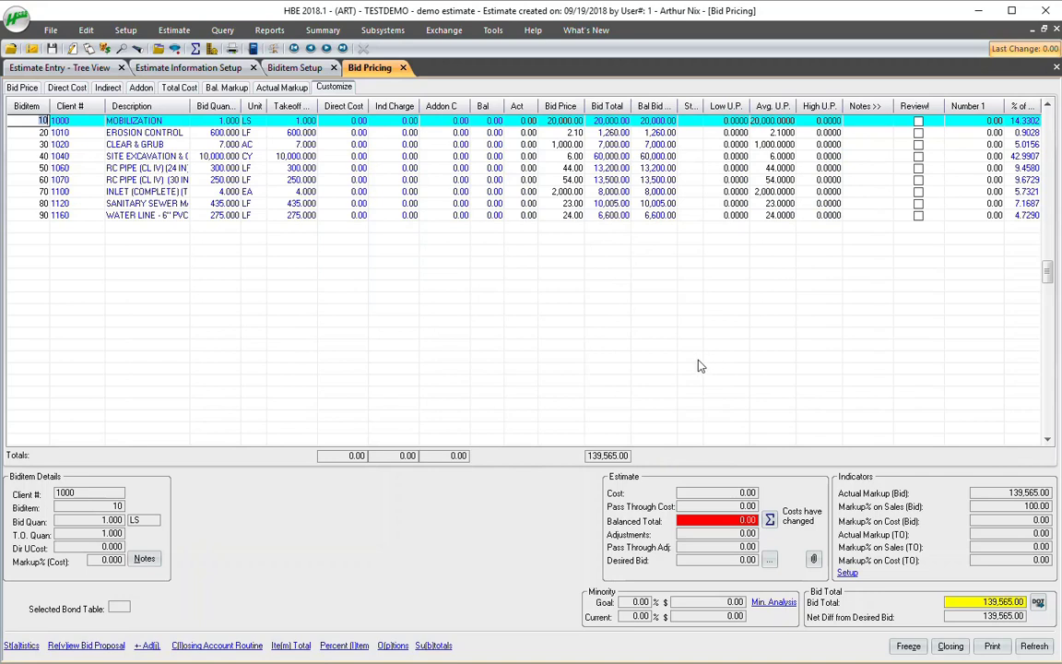
{"action": "mouse_move", "coordinate": [530, 251]}
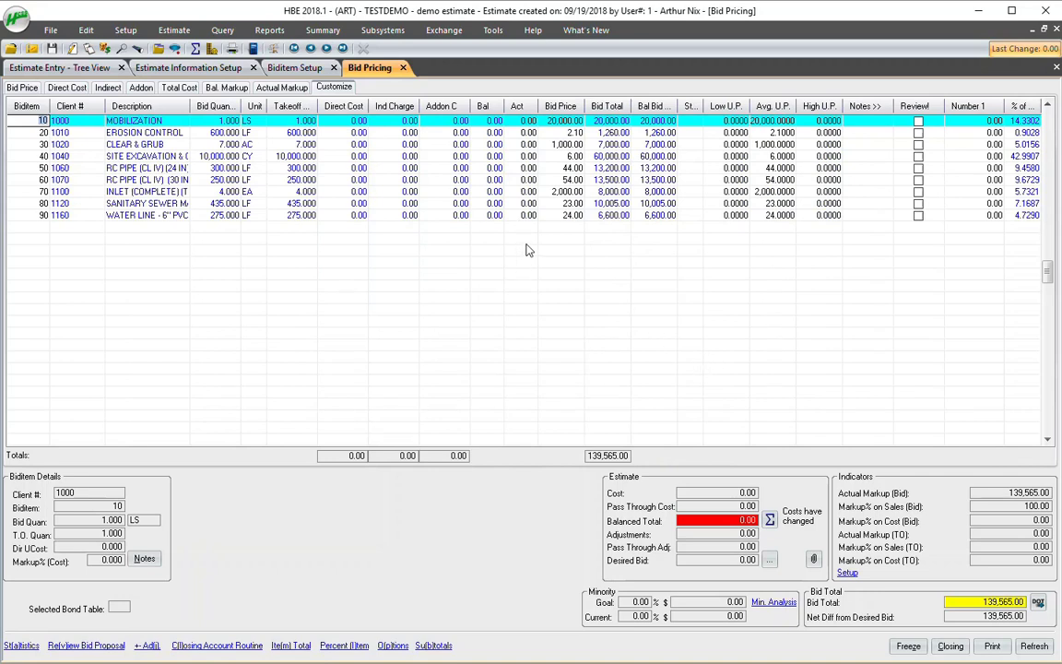
{"action": "mouse_move", "coordinate": [546, 236]}
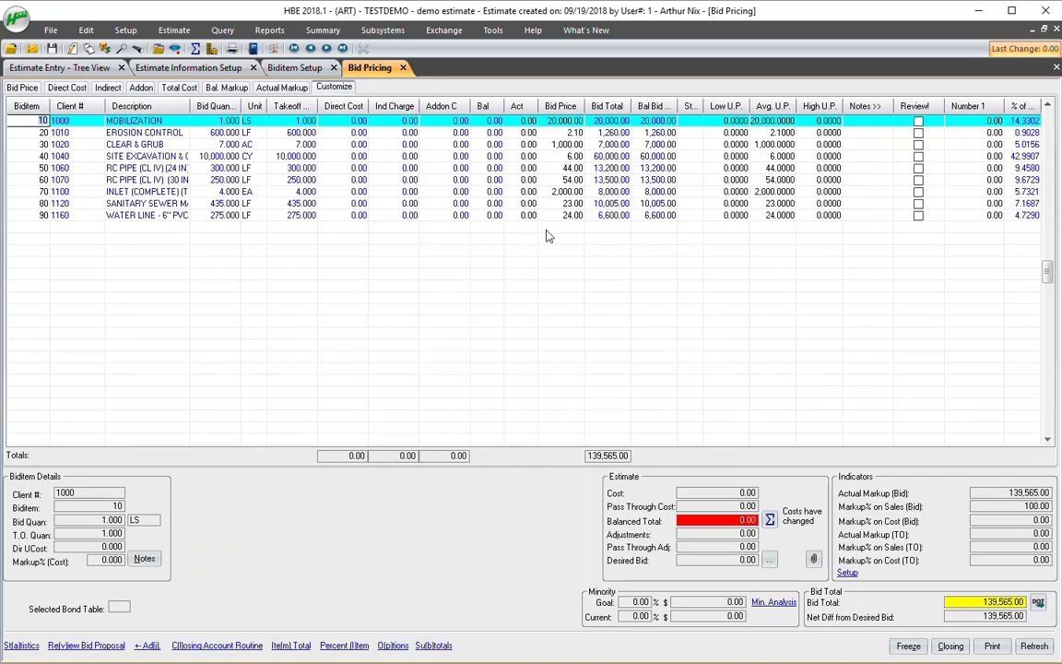